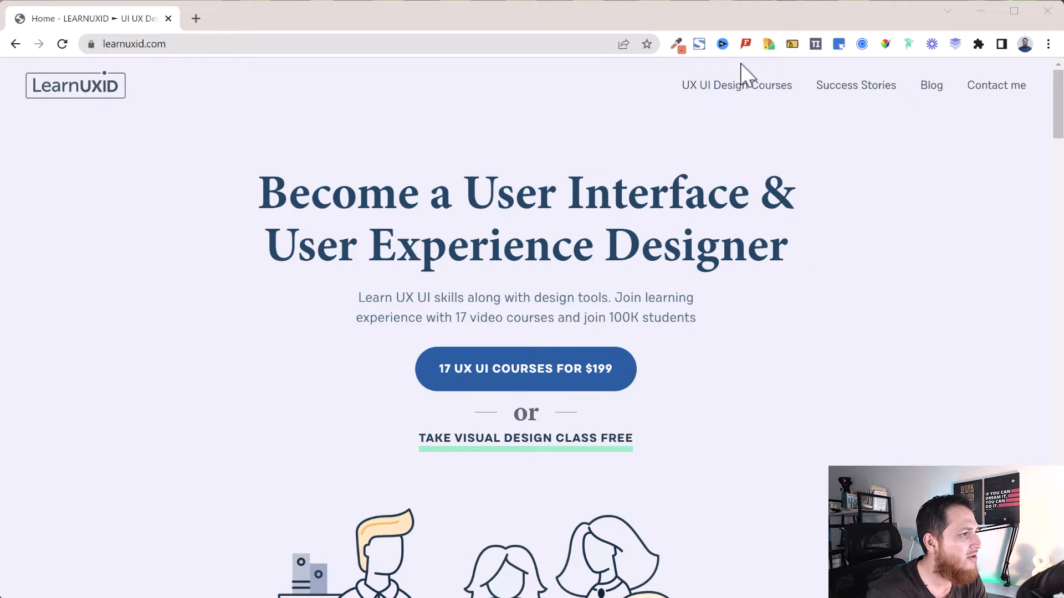
{"action": "mouse_move", "coordinate": [367, 163]}
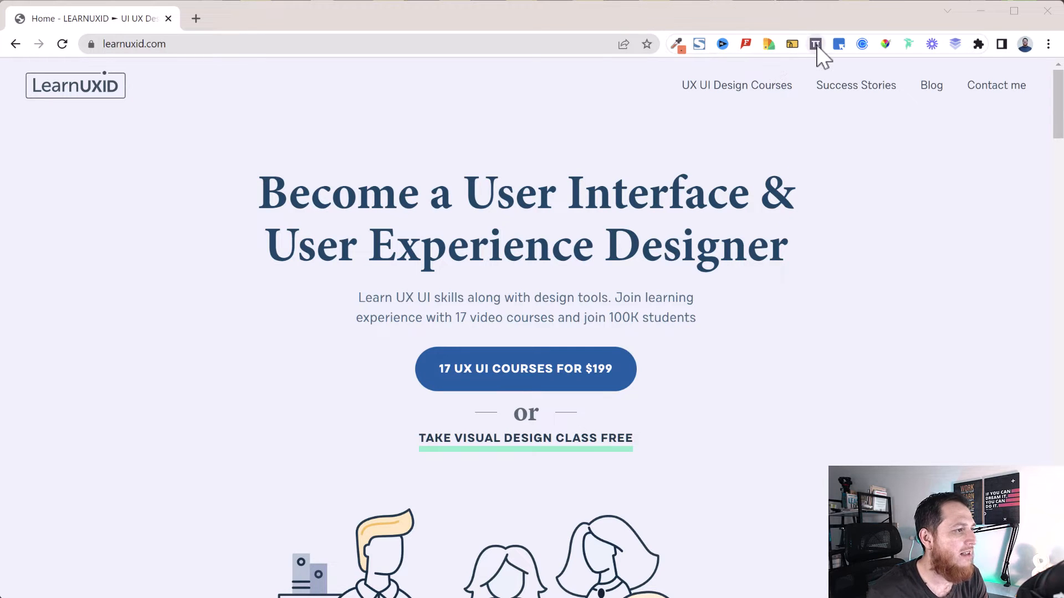
{"action": "mouse_move", "coordinate": [768, 113]}
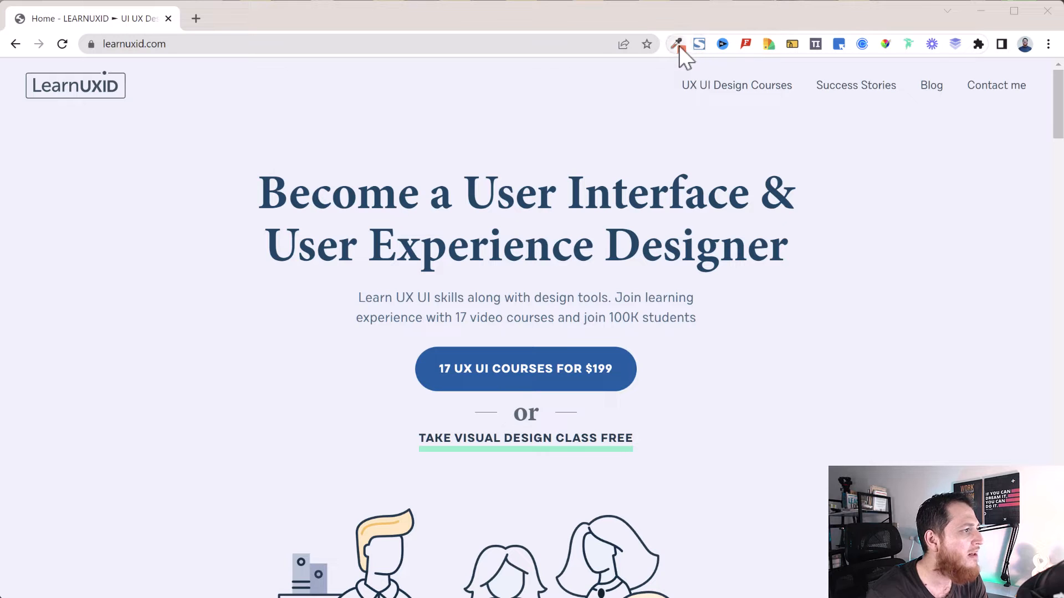
{"action": "mouse_move", "coordinate": [677, 44]}
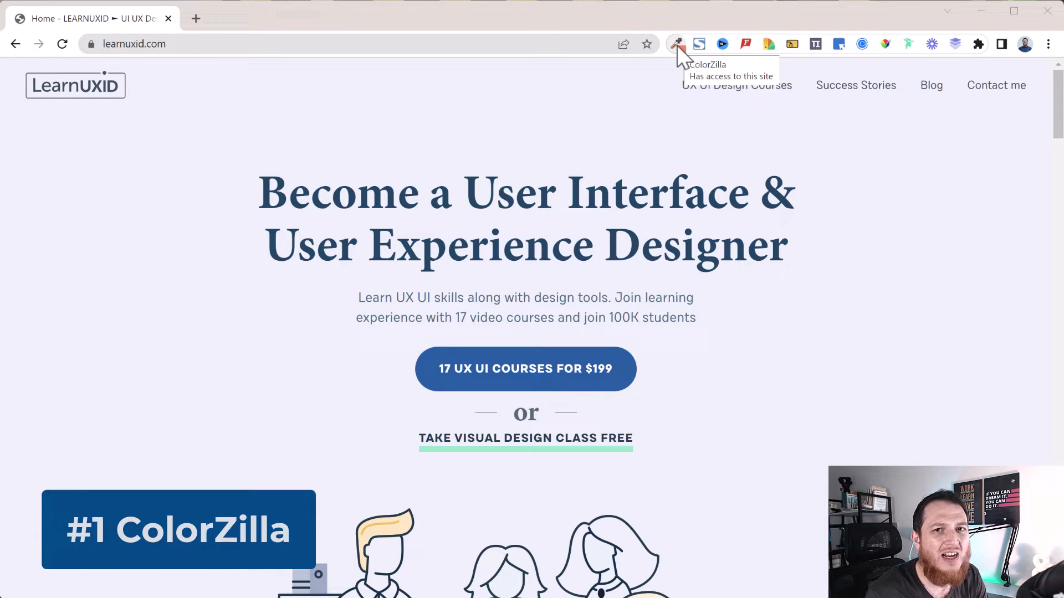
- Start ColorZilla's page colour picker to sample the header background as #EBF0F8
{"action": "left_click", "coordinate": [677, 43]}
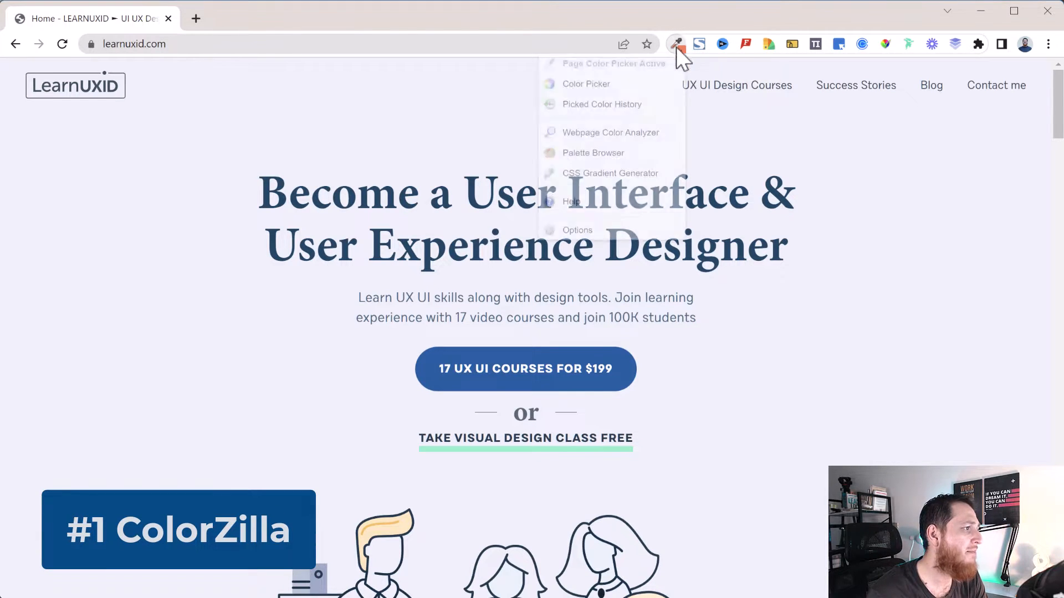
{"action": "left_click", "coordinate": [585, 83]}
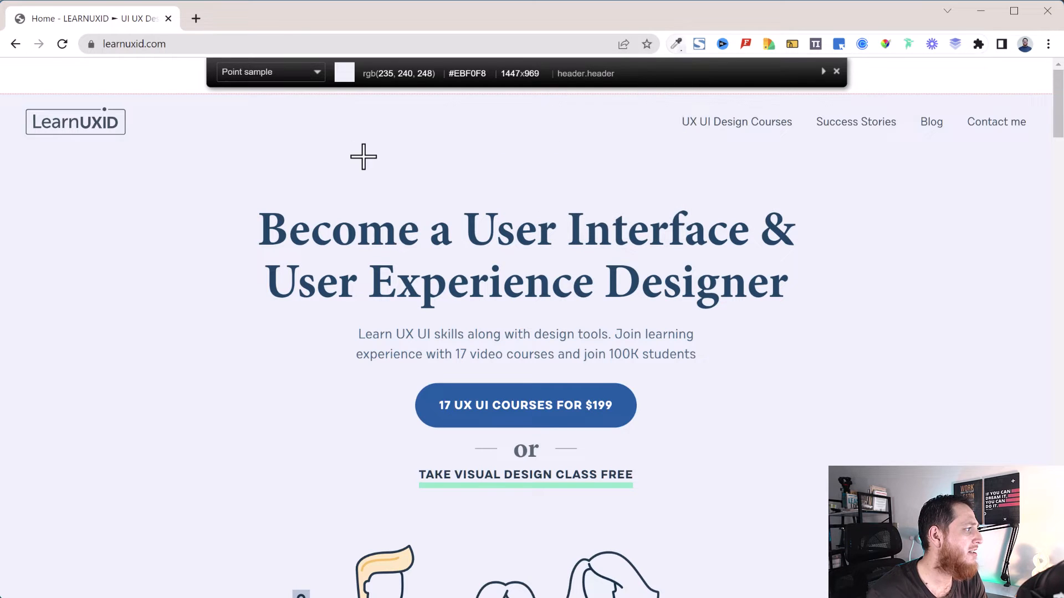
{"action": "mouse_move", "coordinate": [608, 285]}
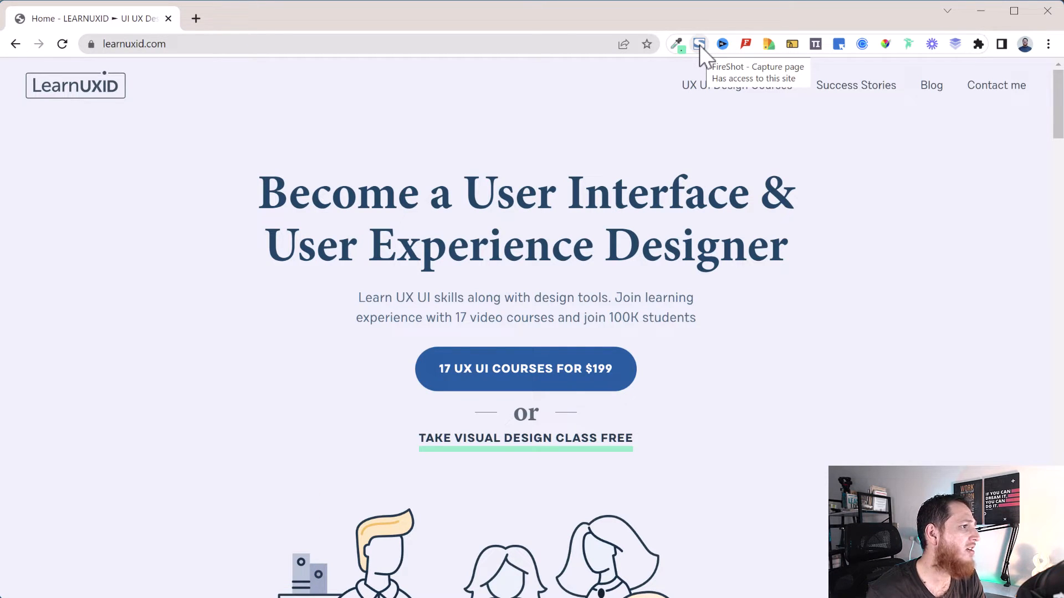
- Capture the visible part of the homepage with FireShot and save it as an image
{"action": "left_click", "coordinate": [700, 43]}
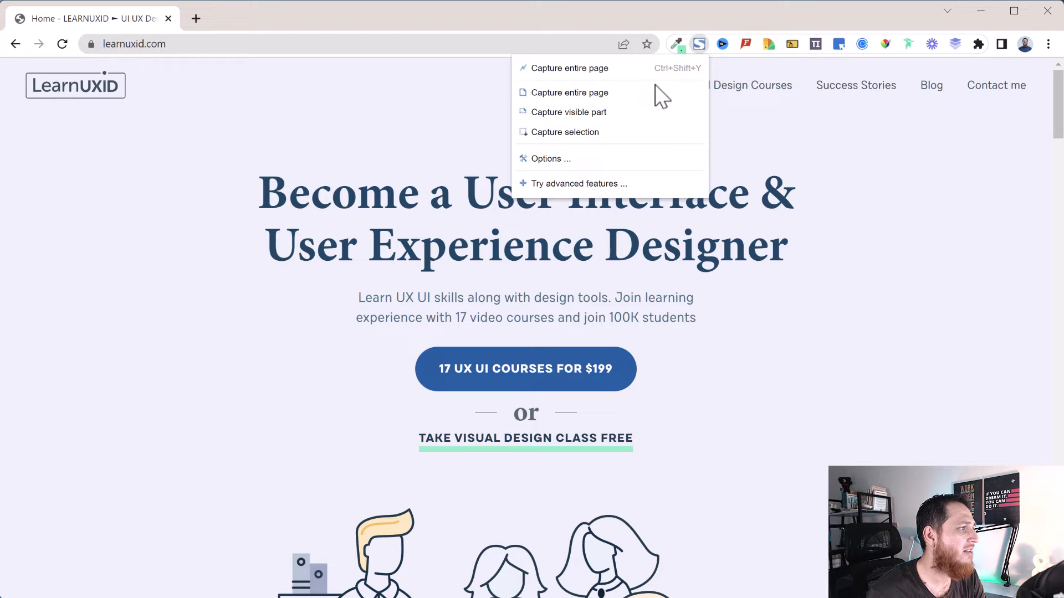
{"action": "mouse_move", "coordinate": [627, 129]}
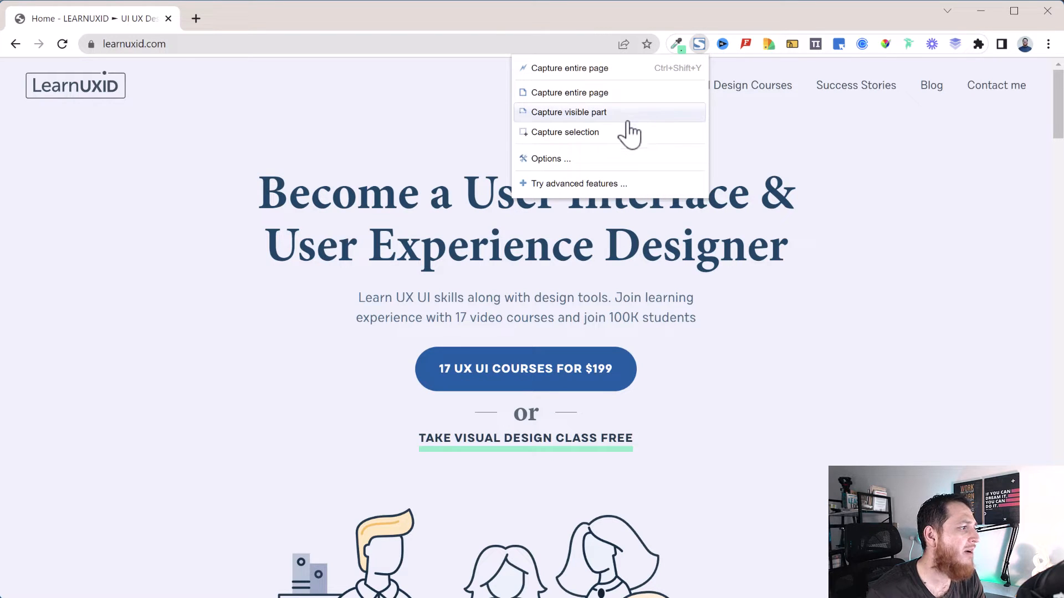
{"action": "left_click", "coordinate": [568, 112]}
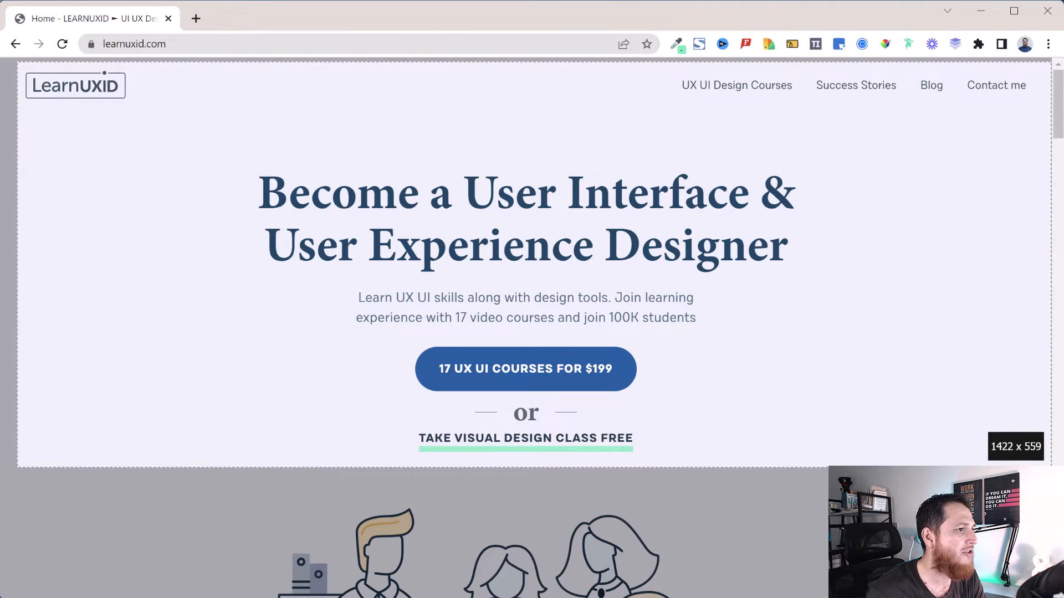
{"action": "scroll", "scroll_direction": "down", "scroll_amount": 3}
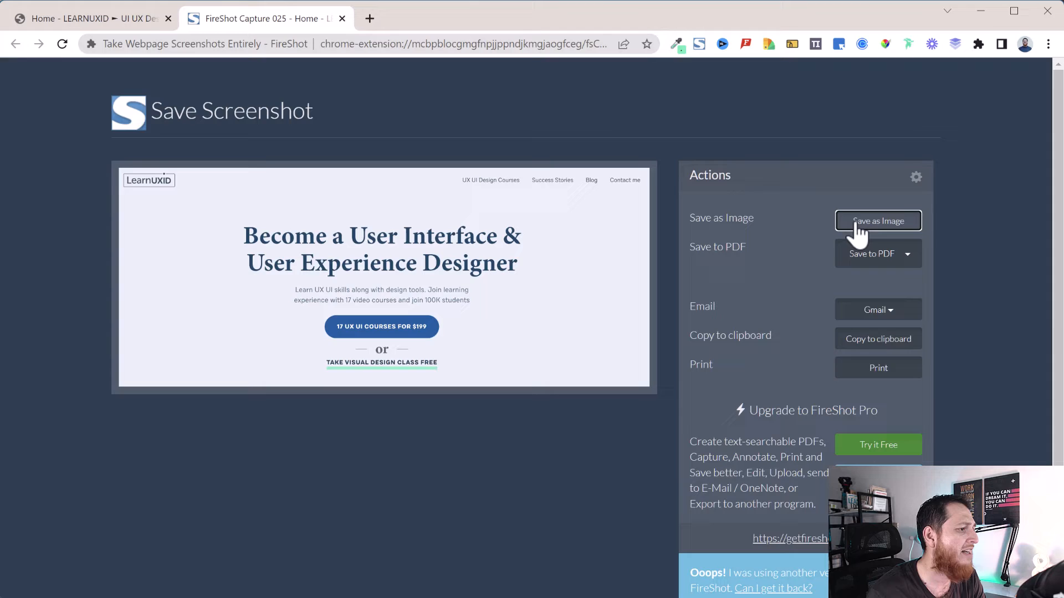
{"action": "left_click", "coordinate": [878, 221]}
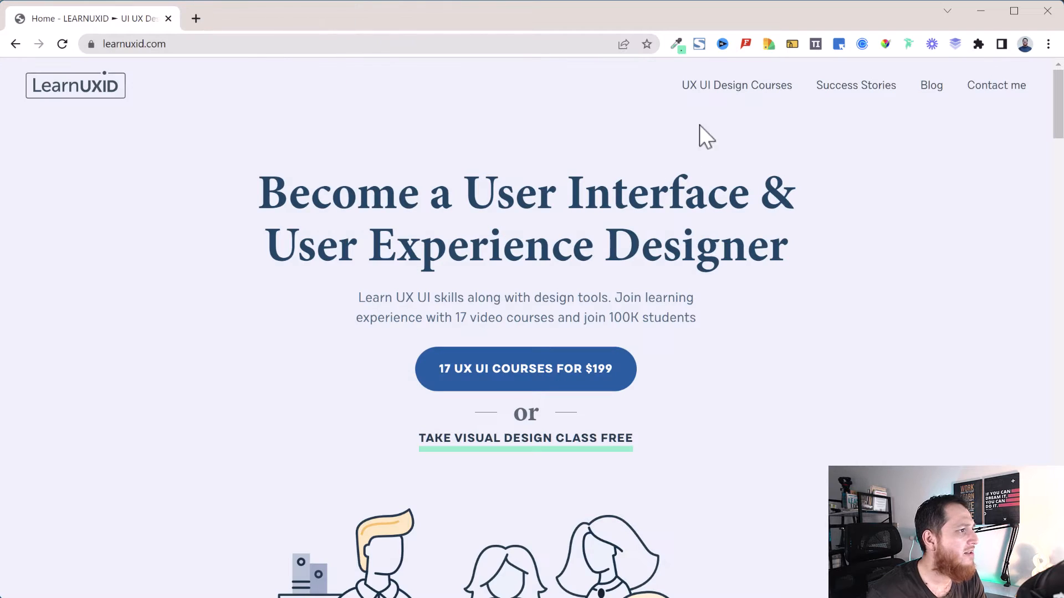
{"action": "mouse_move", "coordinate": [699, 43]}
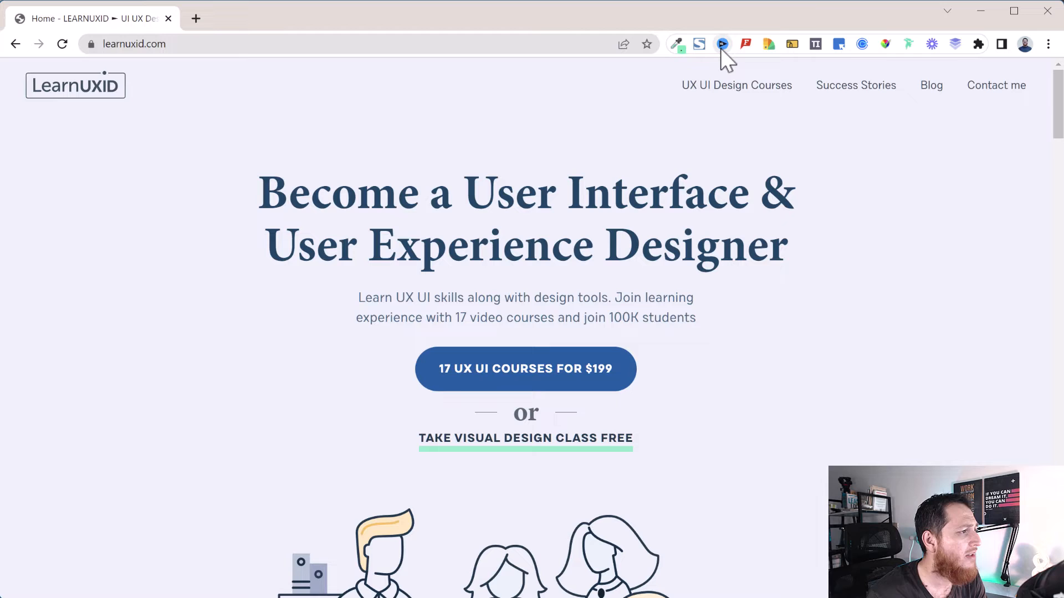
{"action": "mouse_move", "coordinate": [769, 125]}
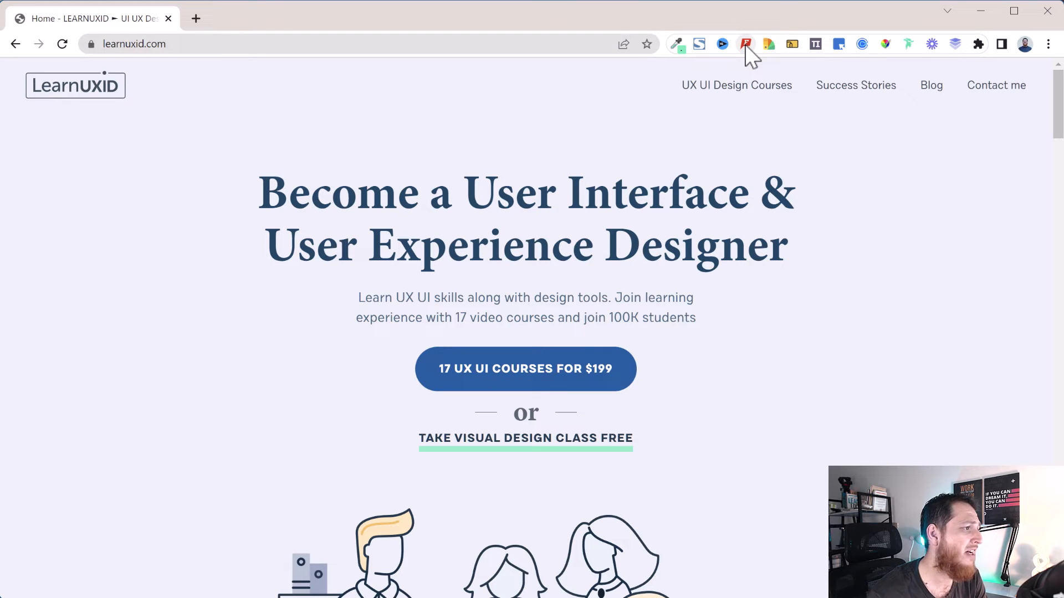
{"action": "left_click", "coordinate": [744, 44]}
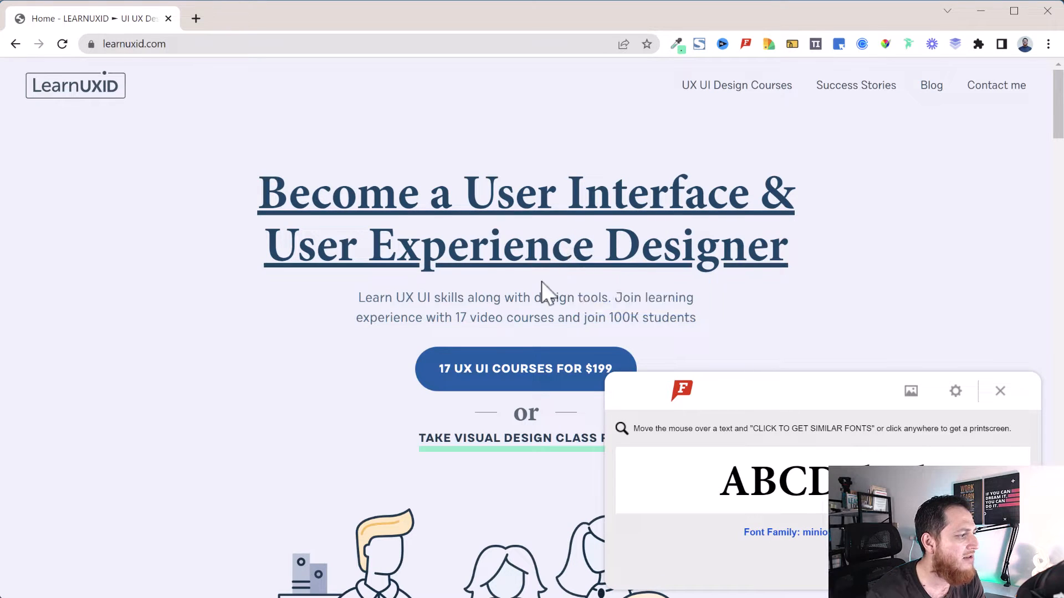
{"action": "mouse_move", "coordinate": [533, 297]}
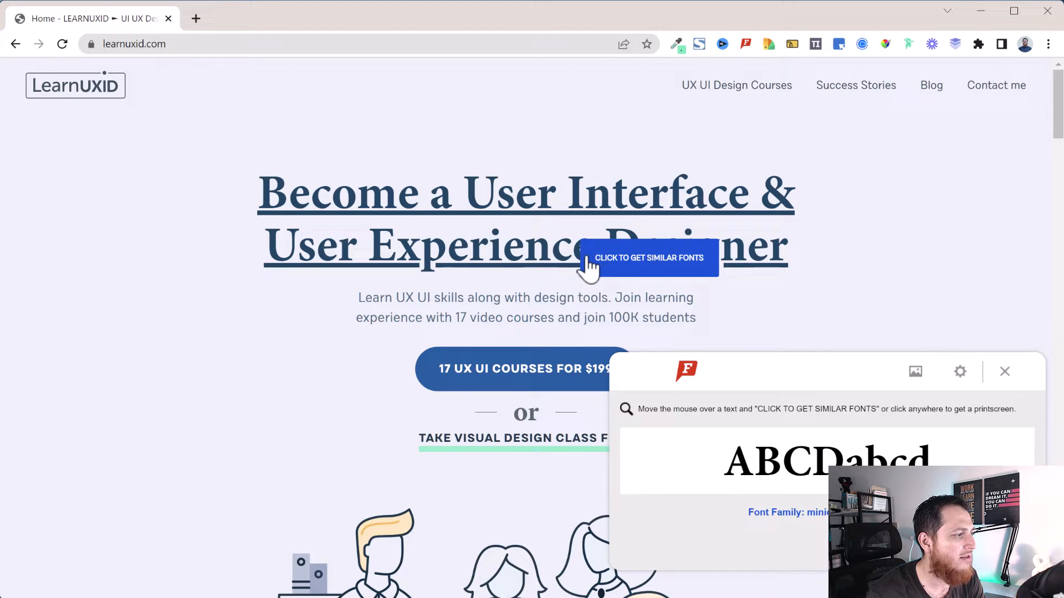
{"action": "mouse_move", "coordinate": [522, 252]}
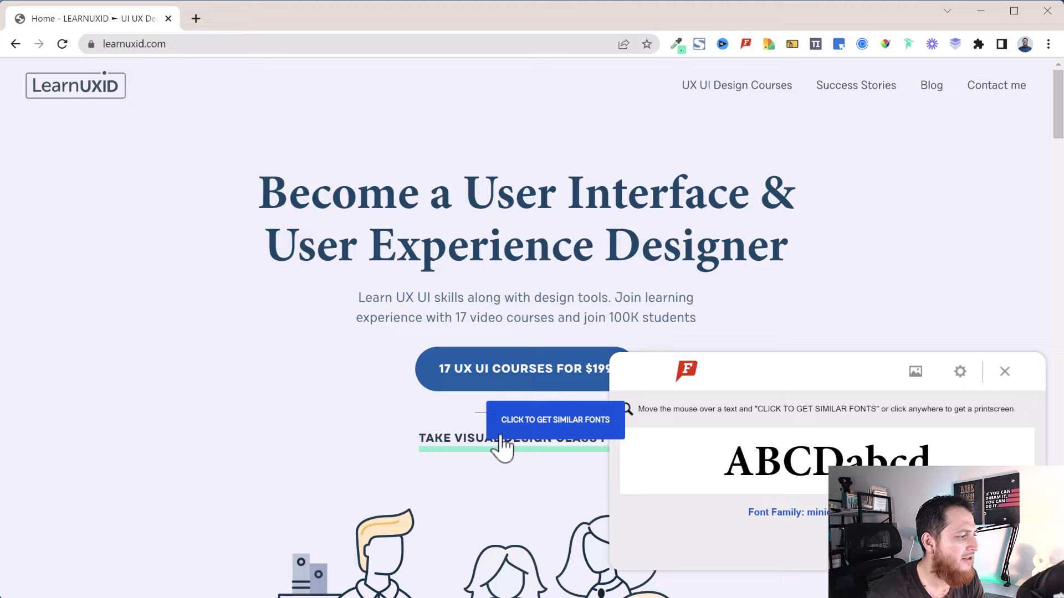
{"action": "scroll", "scroll_direction": "down", "scroll_amount": 3}
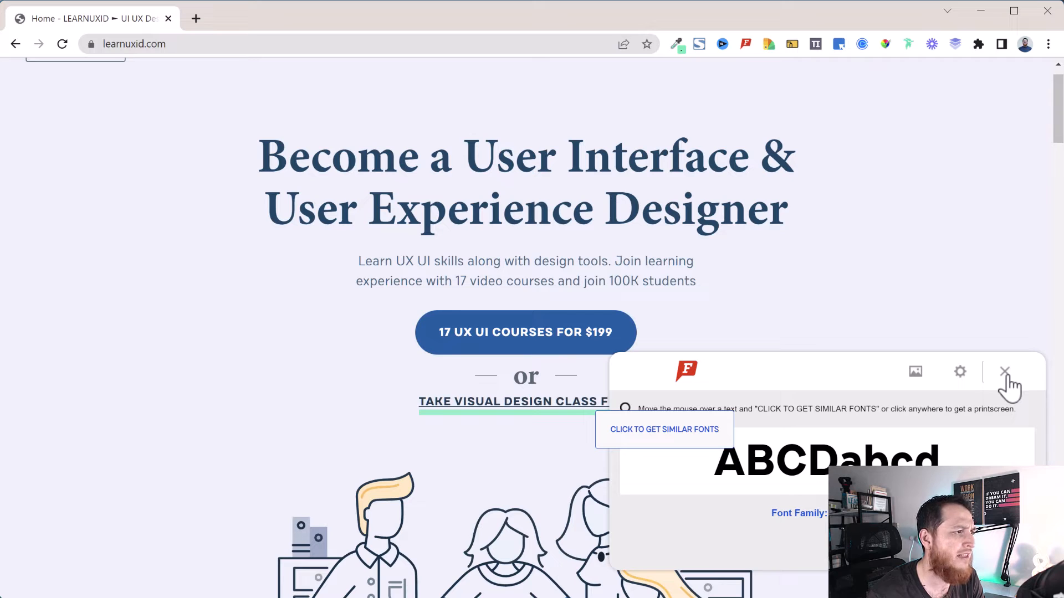
{"action": "left_click", "coordinate": [1005, 372]}
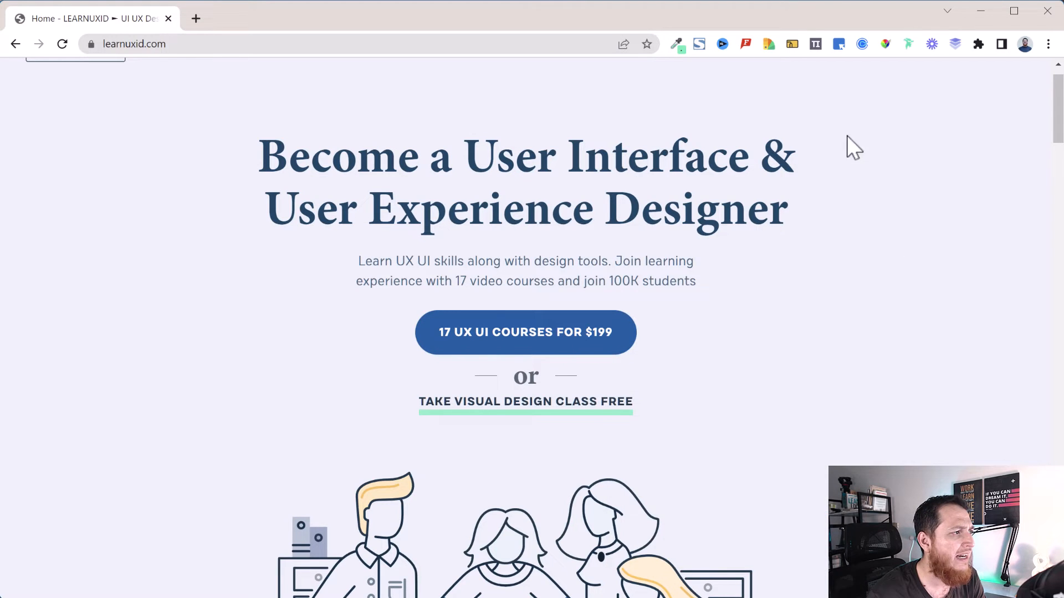
{"action": "mouse_move", "coordinate": [769, 44]}
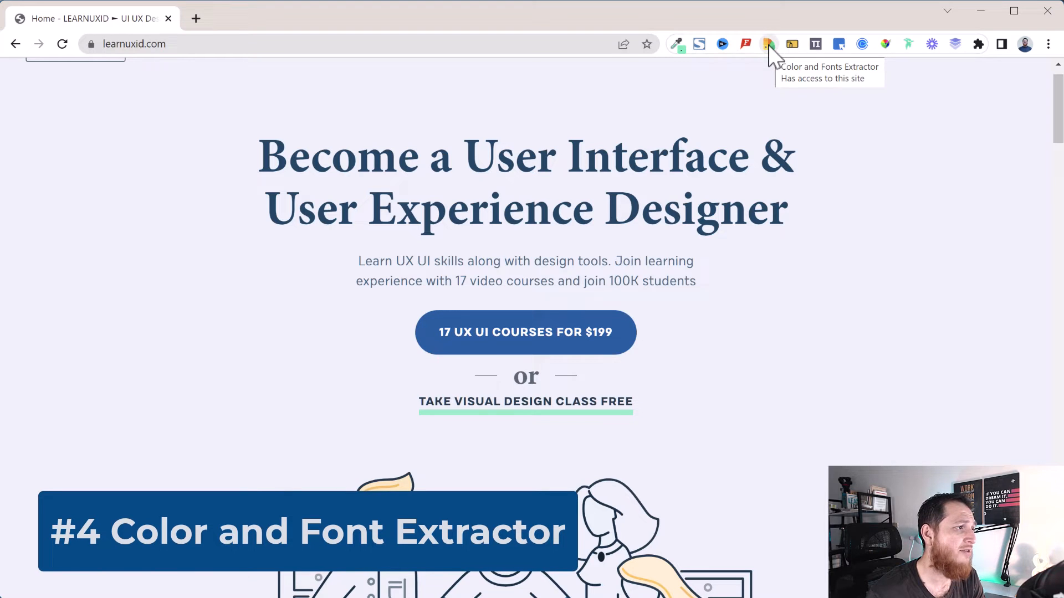
- Extract the page's colours with Color and Fonts Extractor and copy them as CSS variables
{"action": "left_click", "coordinate": [769, 44]}
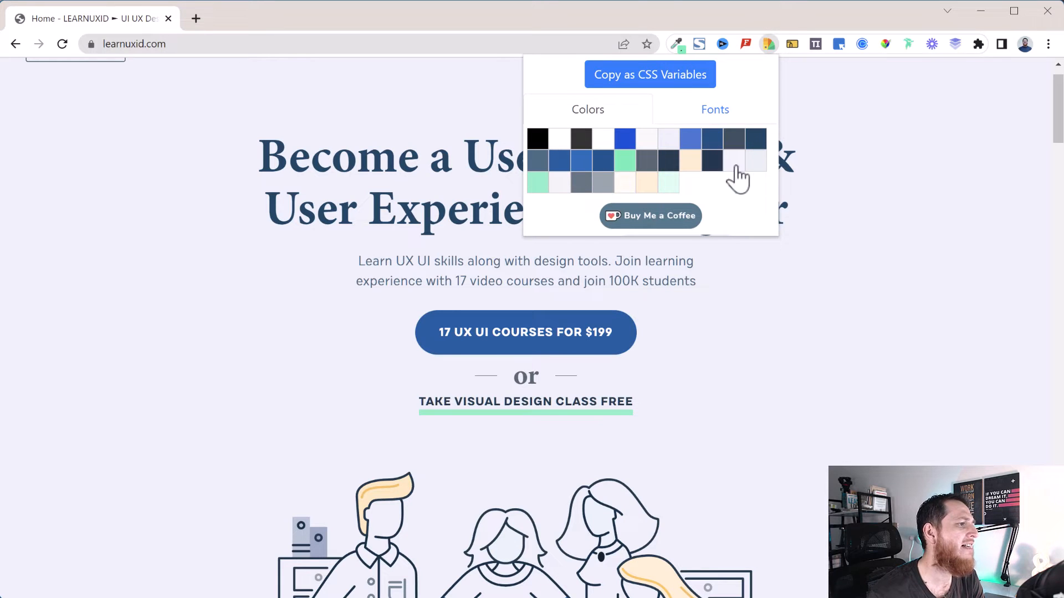
{"action": "mouse_move", "coordinate": [668, 160]}
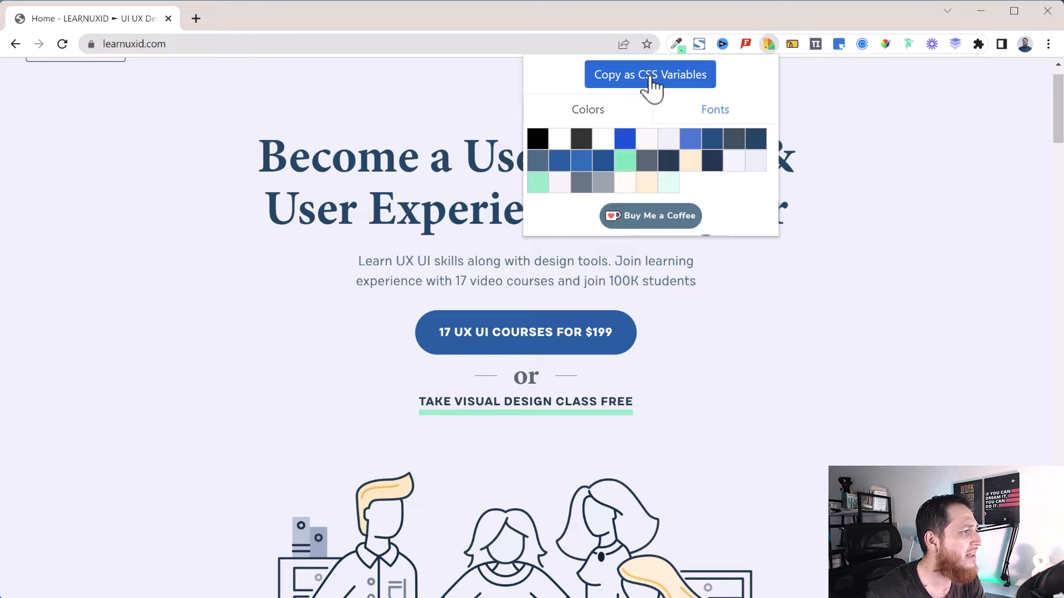
{"action": "left_click", "coordinate": [649, 74]}
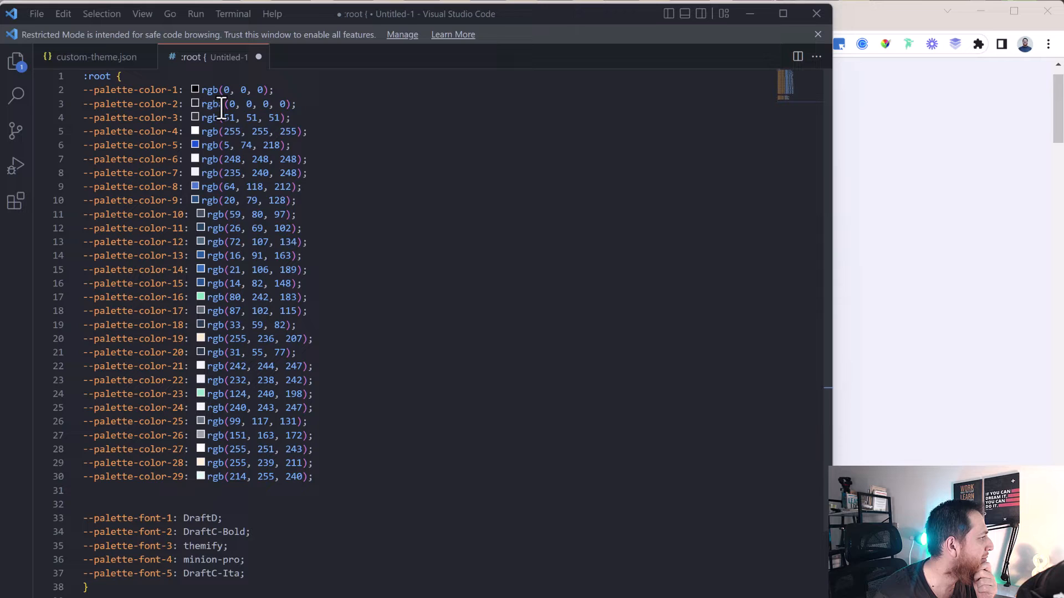
- Scroll through the pasted :root colour and font variables in the untitled VS Code file
{"action": "scroll", "scroll_direction": "down", "scroll_amount": 3}
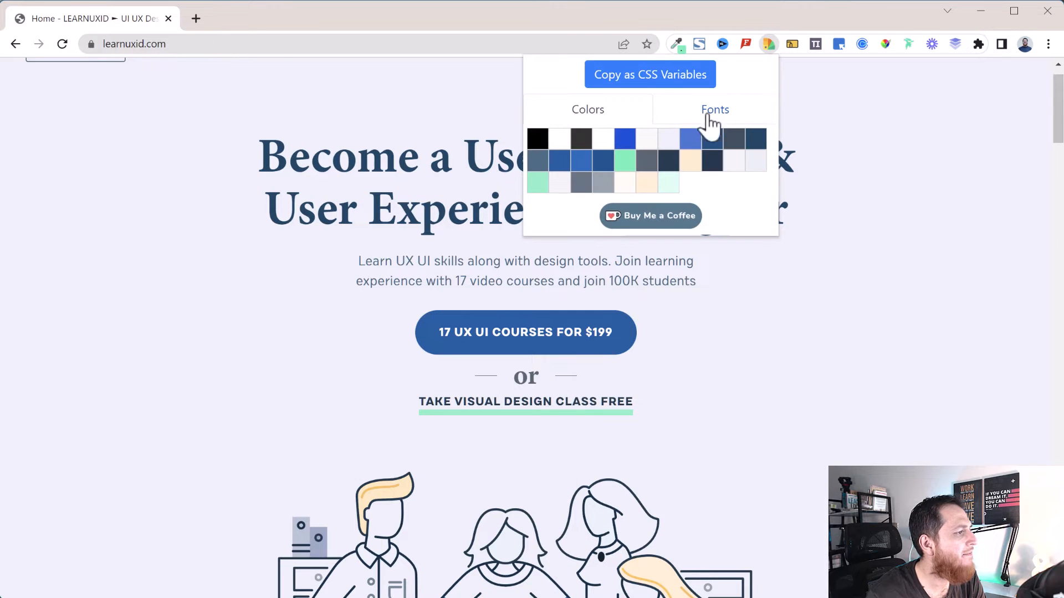
- Show the extractor's Fonts list with the homepage's five fonts, from DraftD to DraftC-Ita
{"action": "left_click", "coordinate": [715, 109]}
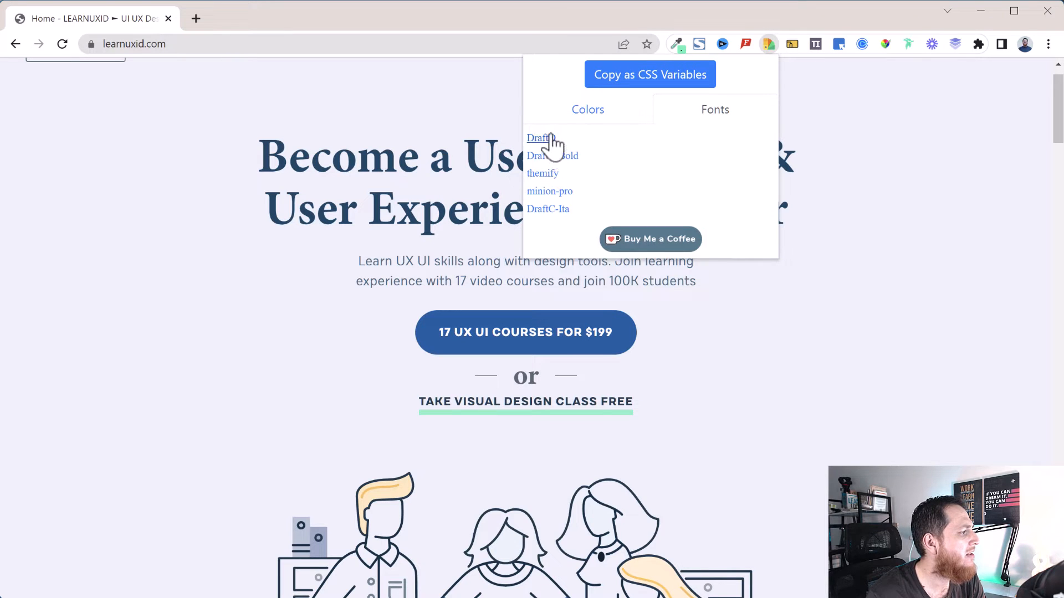
{"action": "mouse_move", "coordinate": [543, 183]}
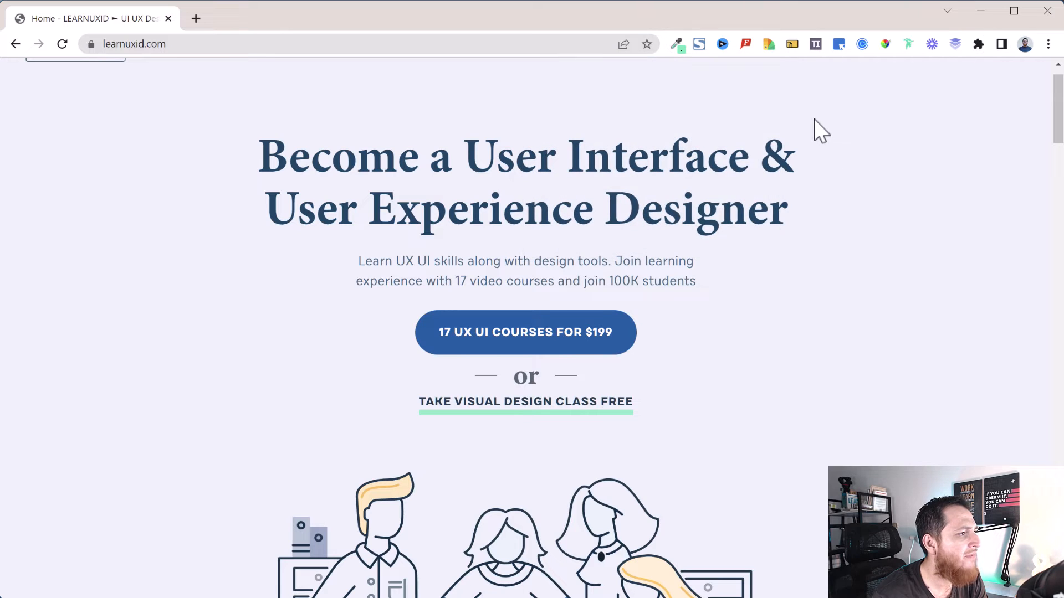
{"action": "mouse_move", "coordinate": [817, 54]}
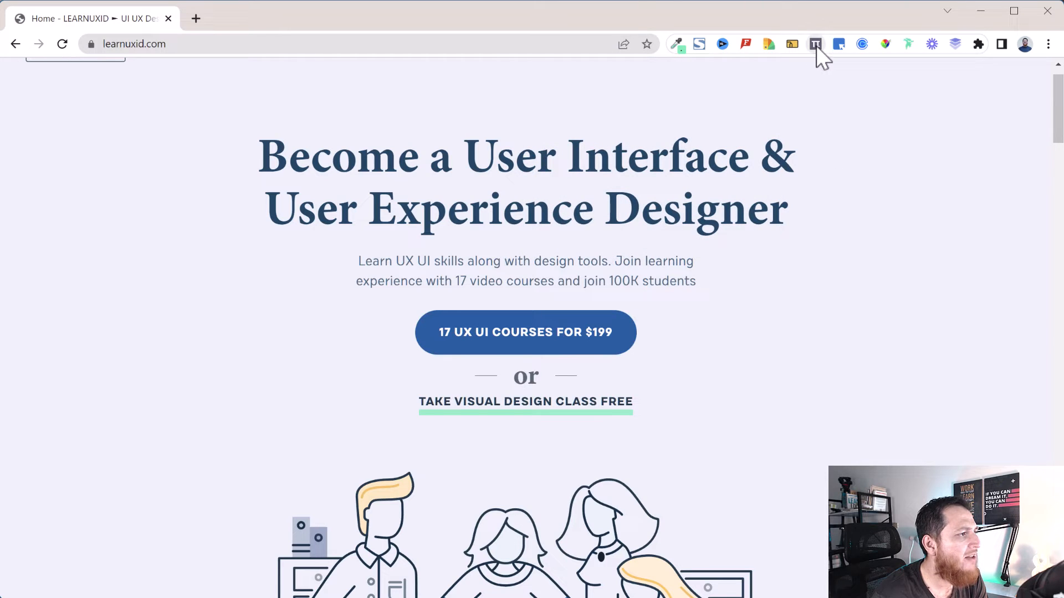
{"action": "mouse_move", "coordinate": [792, 44]}
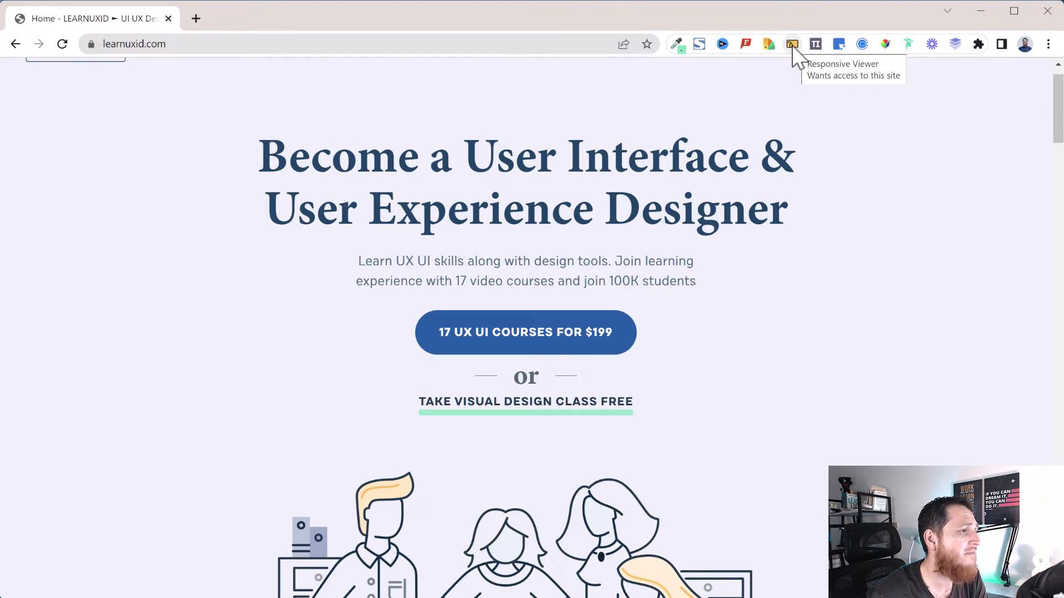
{"action": "left_click", "coordinate": [792, 43]}
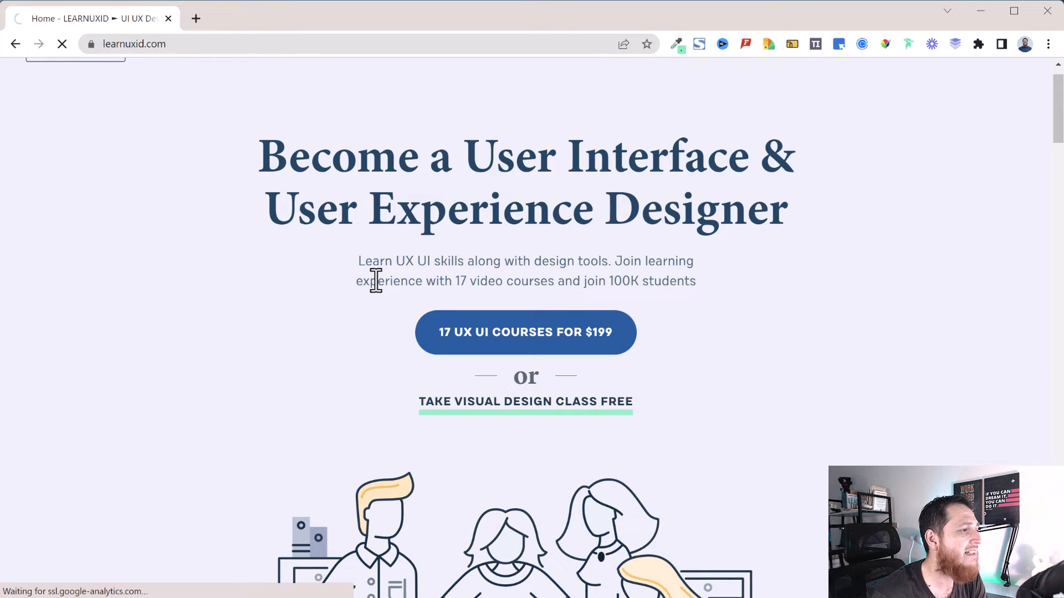
{"action": "mouse_move", "coordinate": [792, 54]}
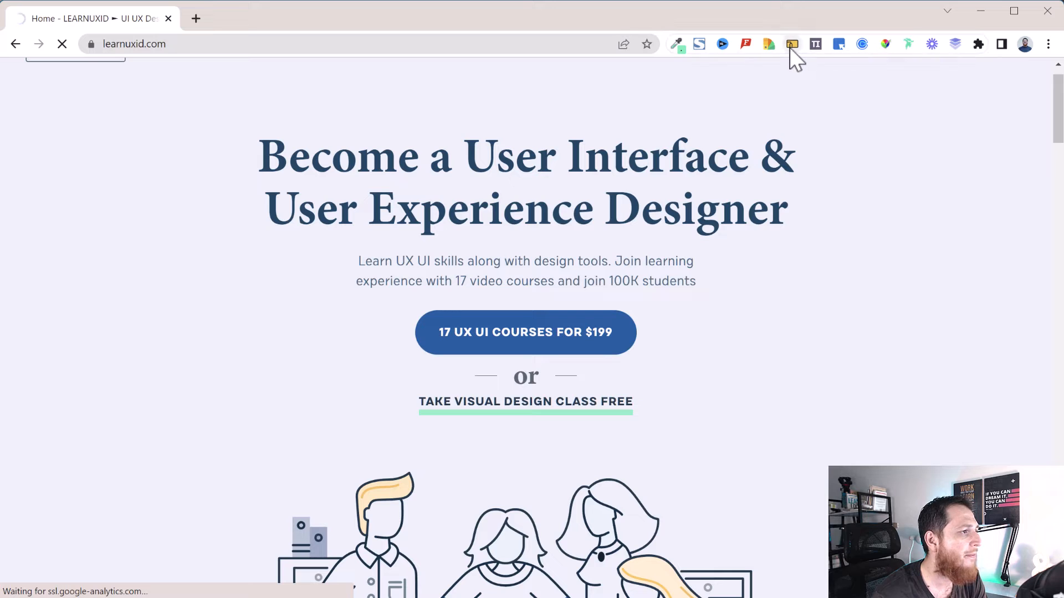
{"action": "mouse_move", "coordinate": [797, 128]}
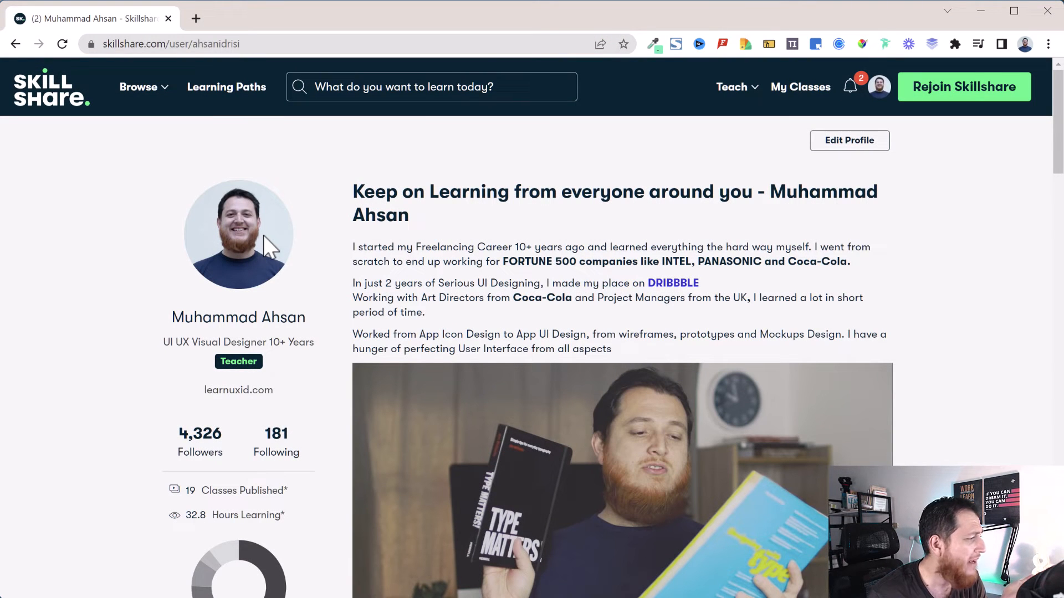
{"action": "mouse_move", "coordinate": [750, 292]}
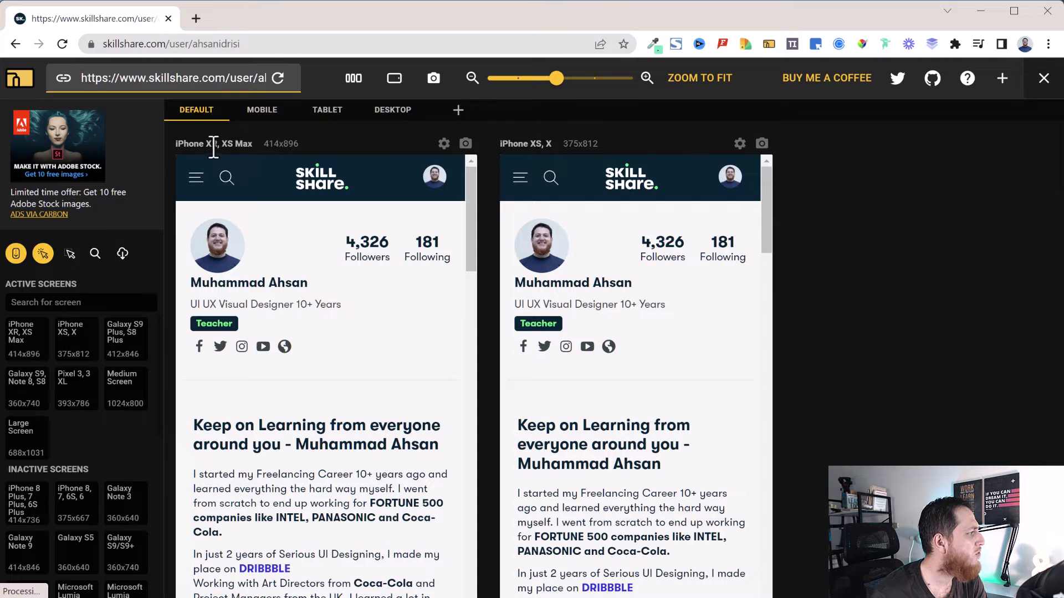
{"action": "mouse_move", "coordinate": [559, 151]}
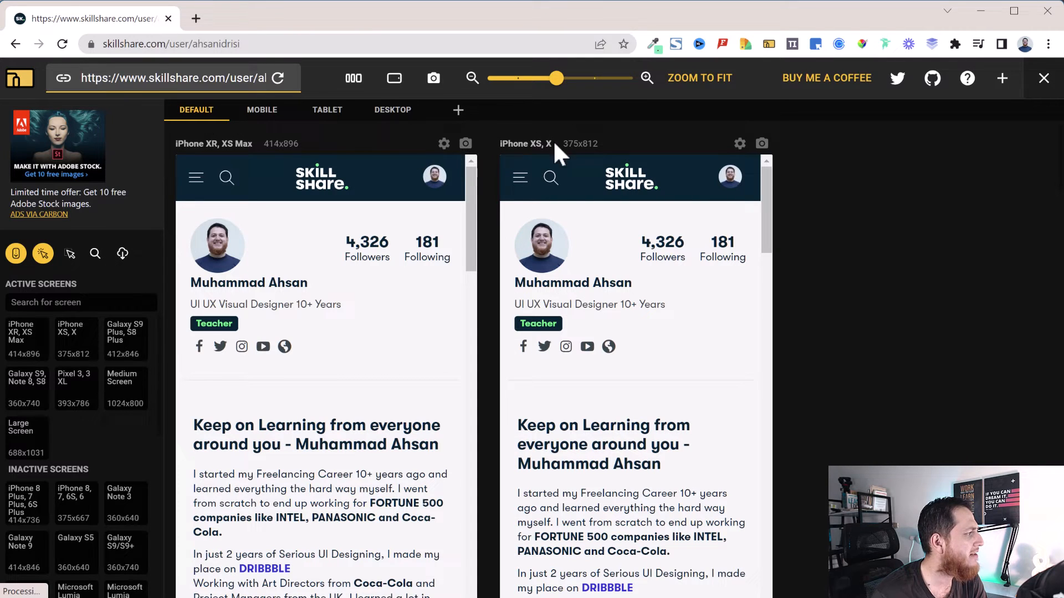
- Review the default device previews and add the iPhone 8, 7, 6S, 6 screen to them
{"action": "left_click", "coordinate": [261, 109]}
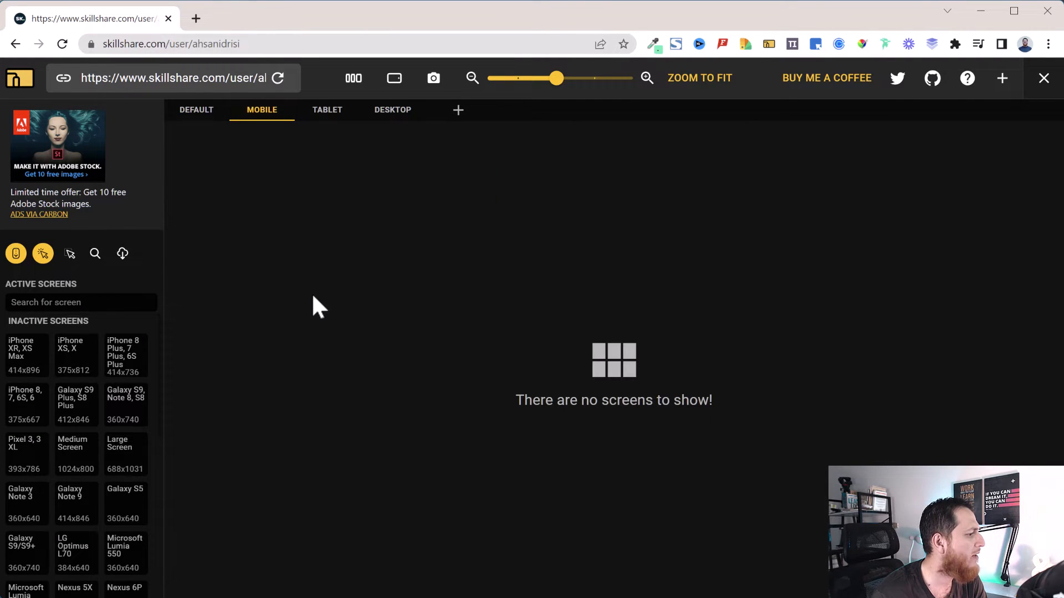
{"action": "left_click", "coordinate": [196, 109]}
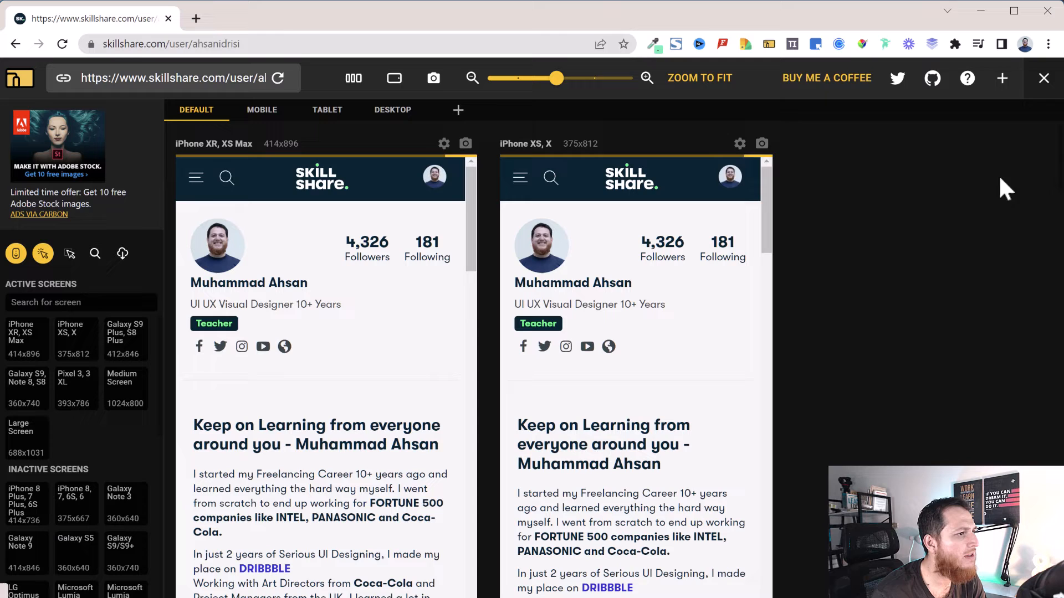
{"action": "scroll", "scroll_direction": "down", "scroll_amount": 3}
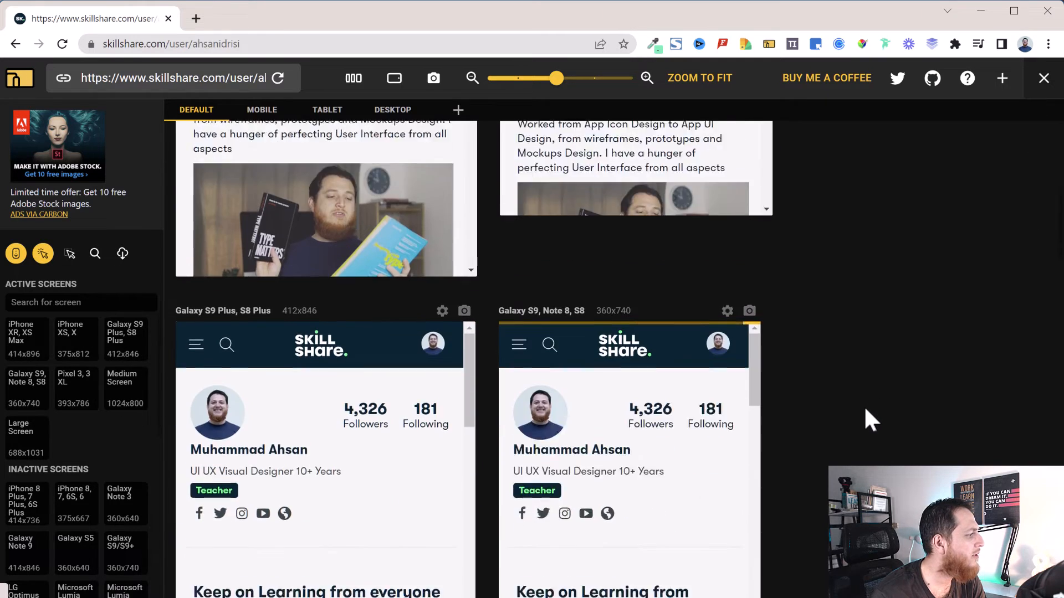
{"action": "scroll", "scroll_direction": "down", "scroll_amount": 3}
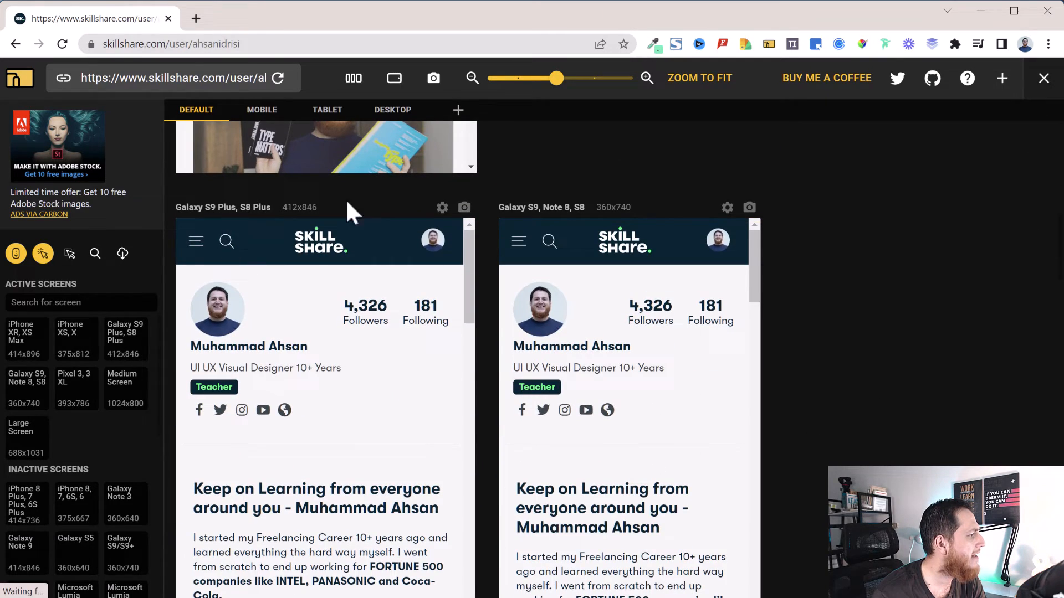
{"action": "scroll", "scroll_direction": "down", "scroll_amount": 3}
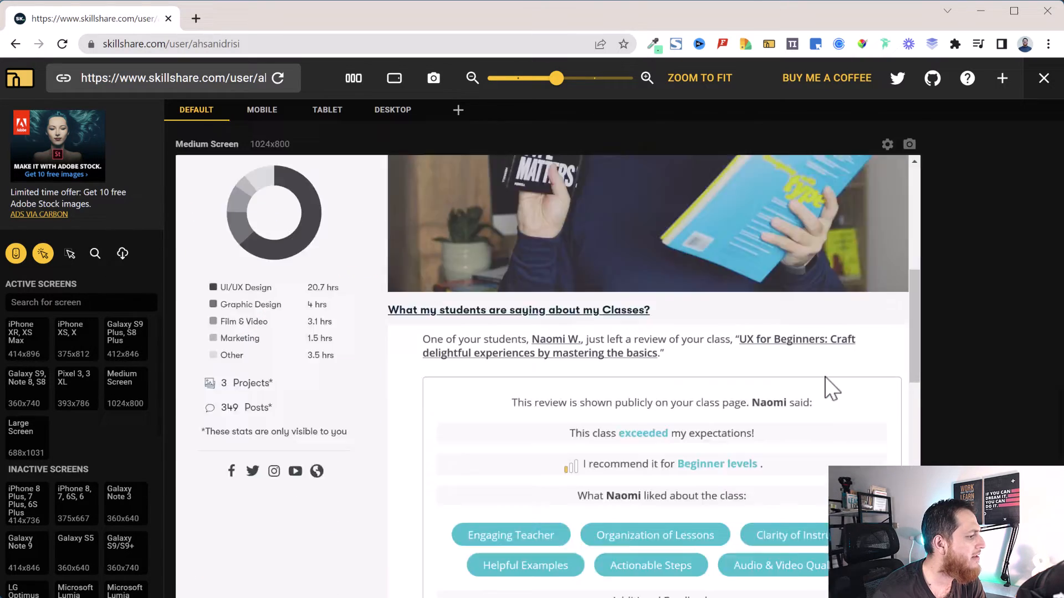
{"action": "scroll", "scroll_direction": "down", "scroll_amount": 3}
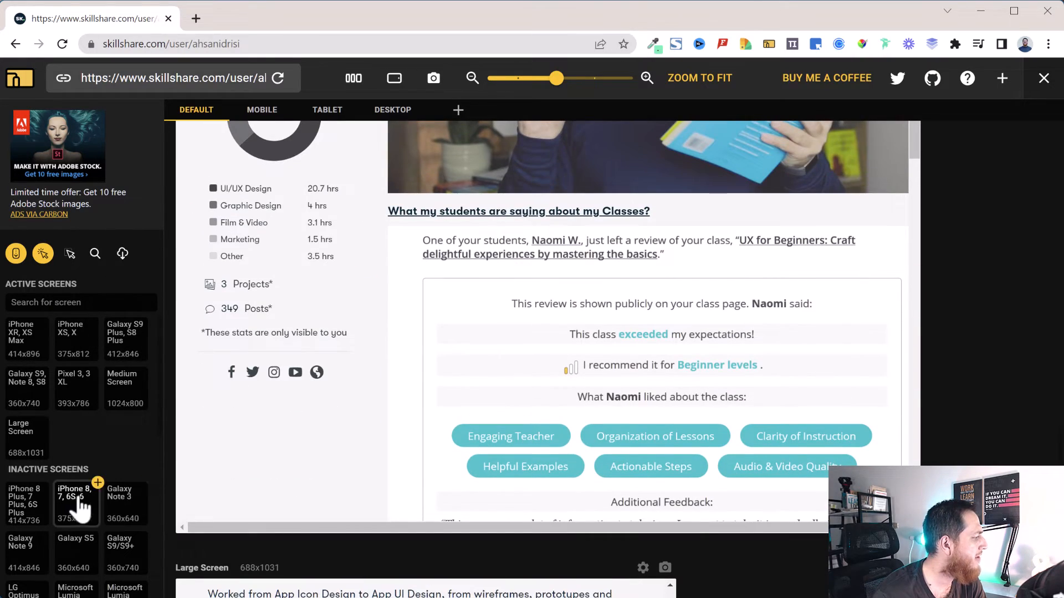
{"action": "left_click", "coordinate": [74, 504]}
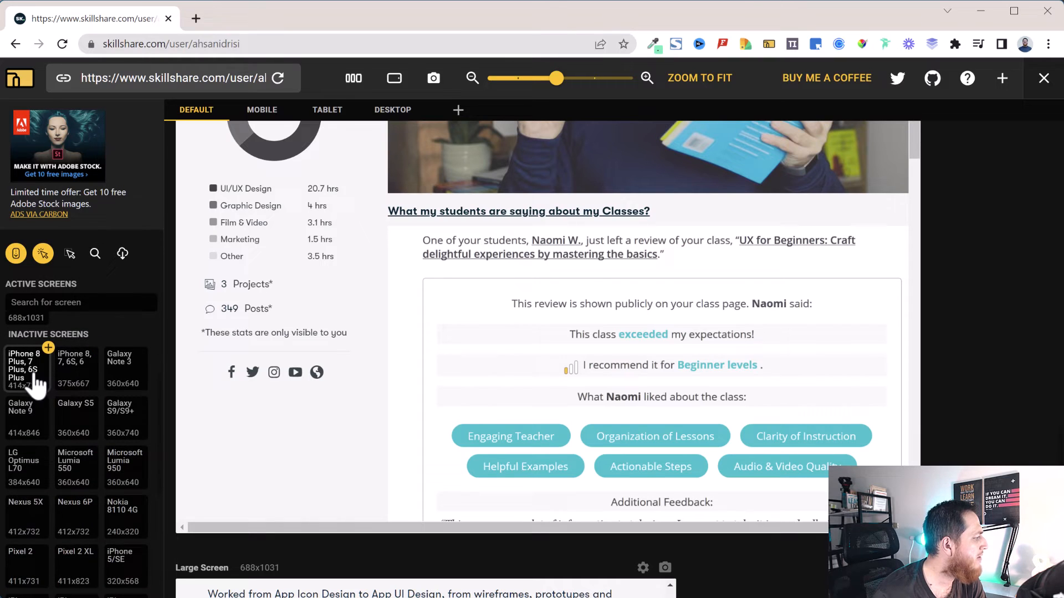
{"action": "mouse_move", "coordinate": [74, 370]}
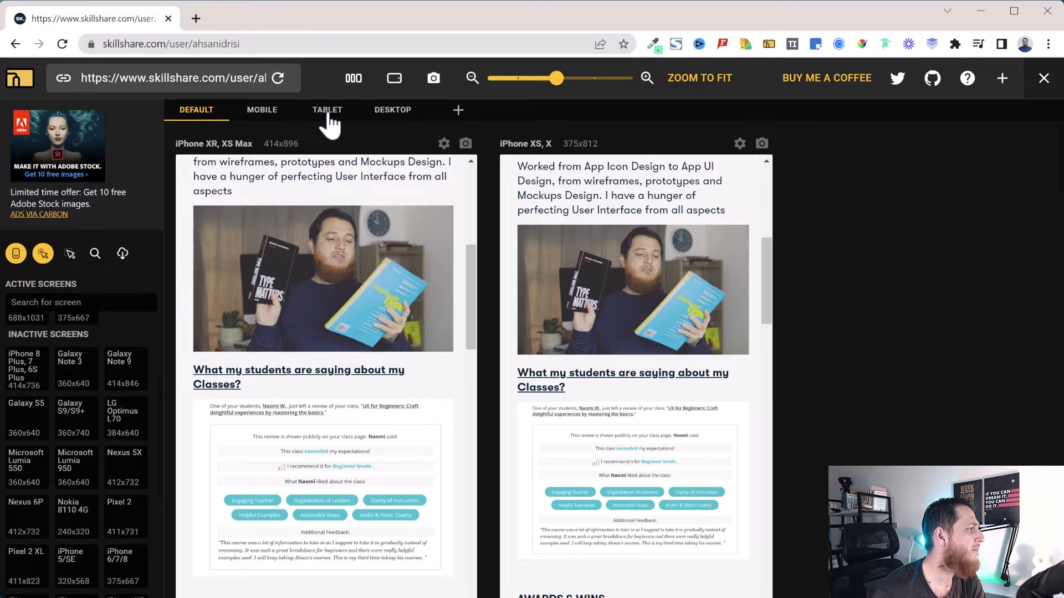
- Check the tablet previews, then add a Laptop 3 screen to the desktop previews
{"action": "left_click", "coordinate": [327, 110]}
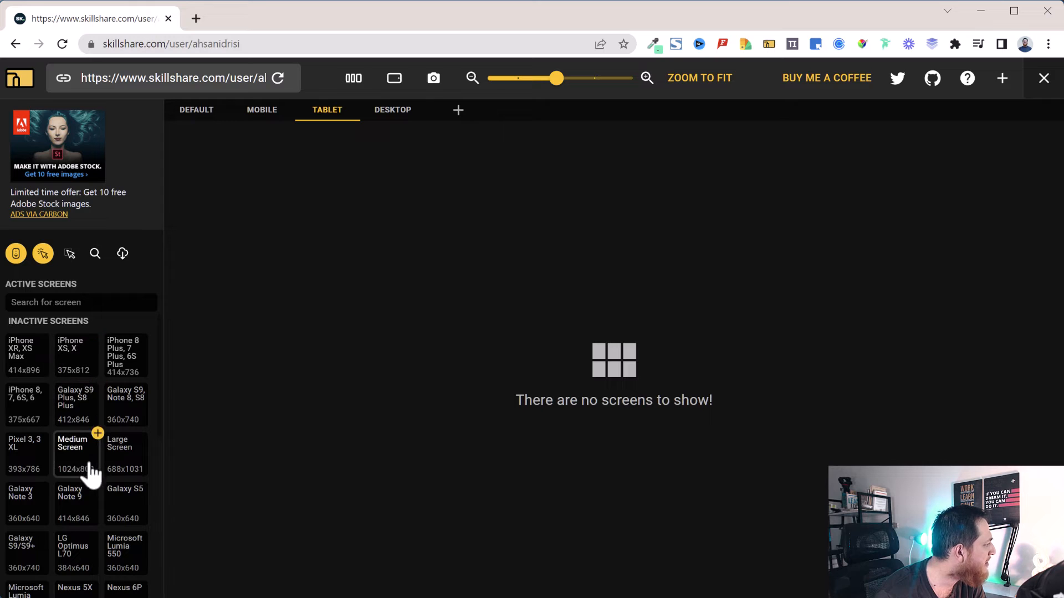
{"action": "scroll", "scroll_direction": "down", "scroll_amount": 3}
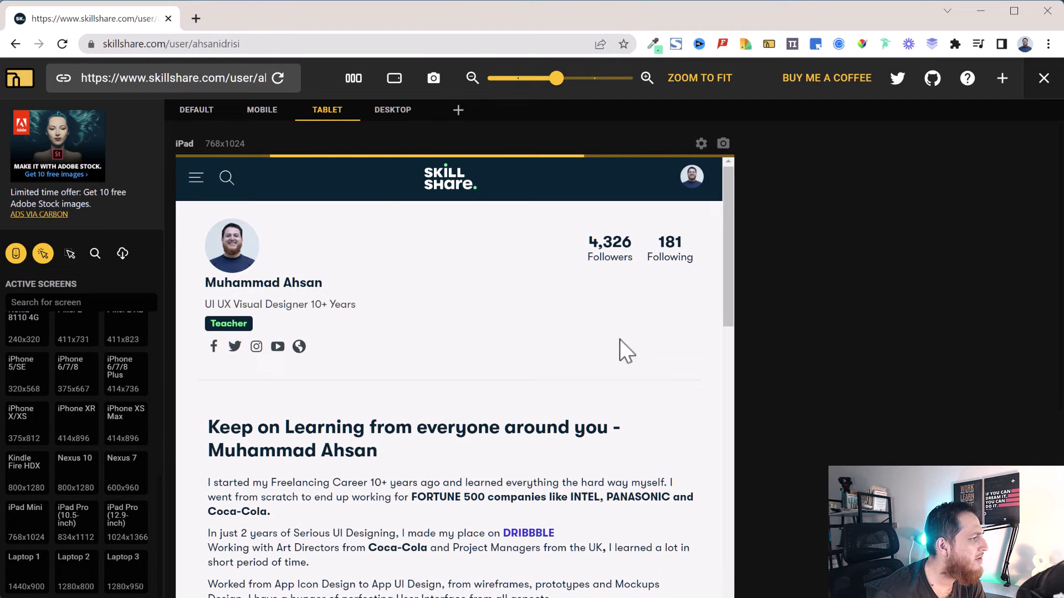
{"action": "mouse_move", "coordinate": [392, 110]}
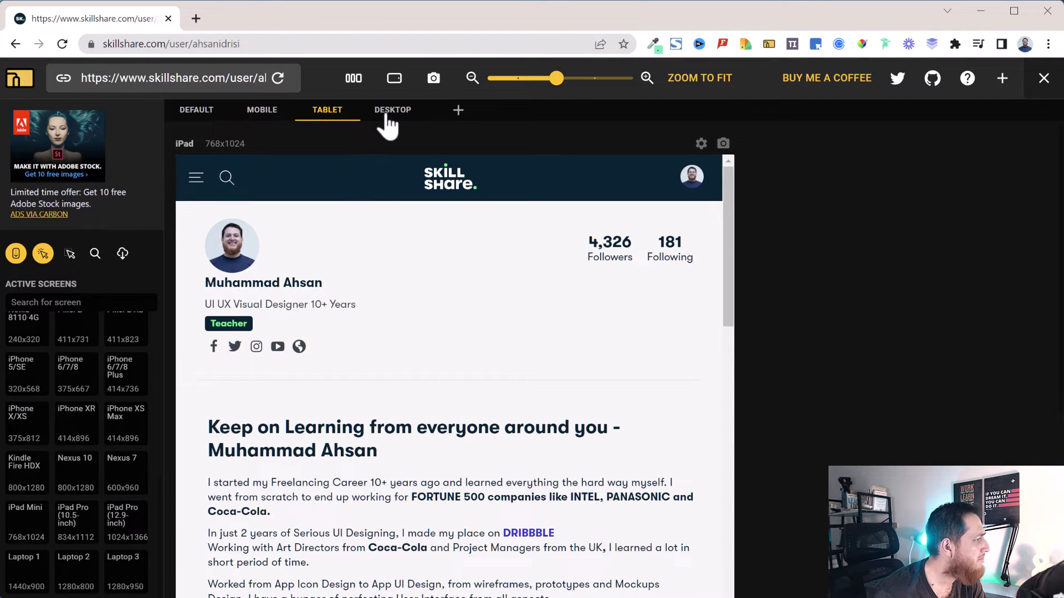
{"action": "left_click", "coordinate": [392, 110]}
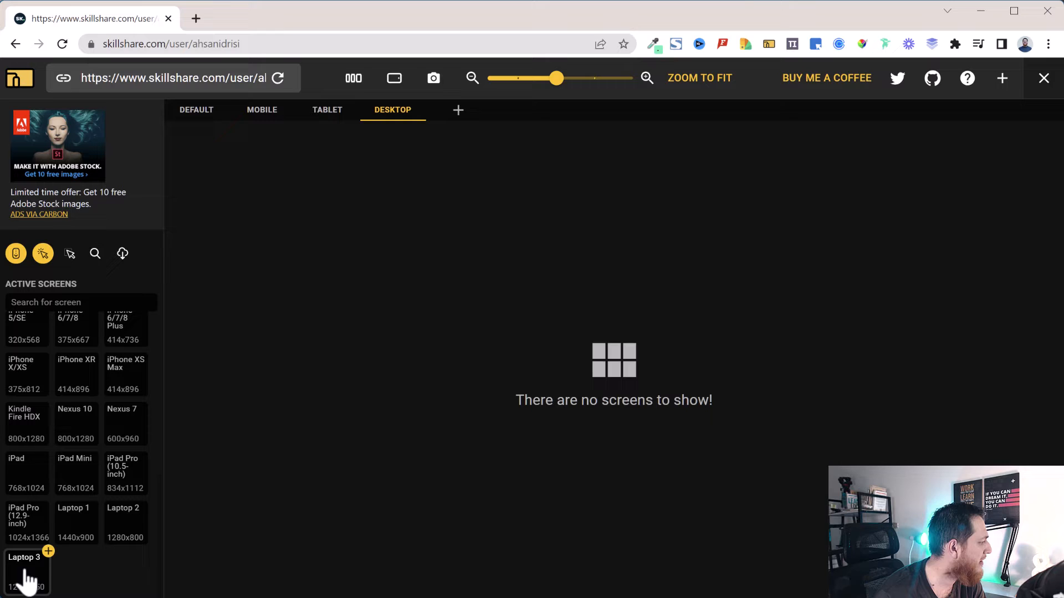
{"action": "left_click", "coordinate": [25, 558]}
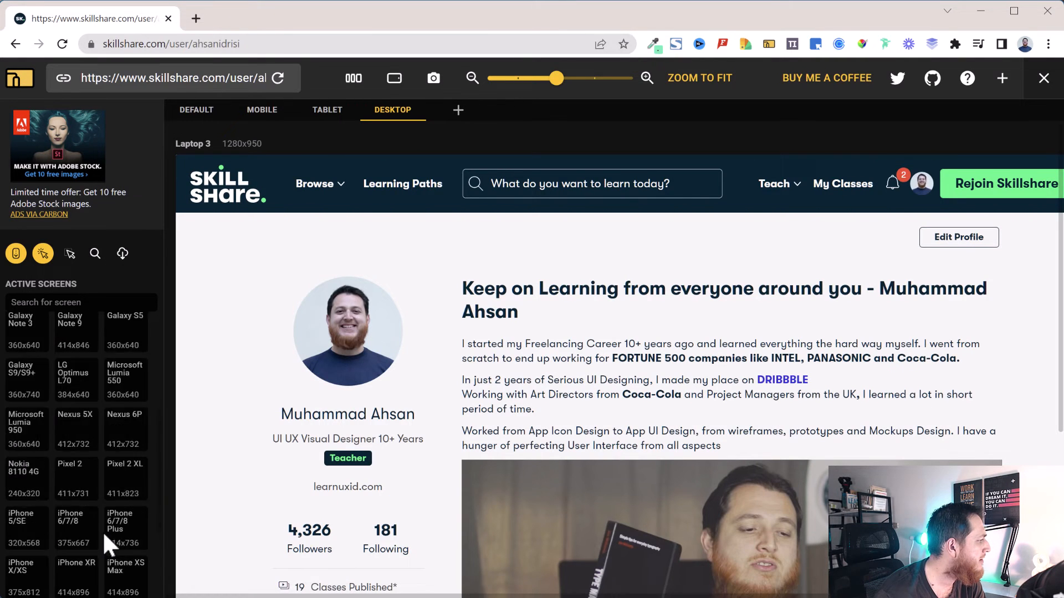
- Adjust the Laptop 3 preview's zoom and fit the whole preview in view
{"action": "left_click", "coordinate": [24, 323]}
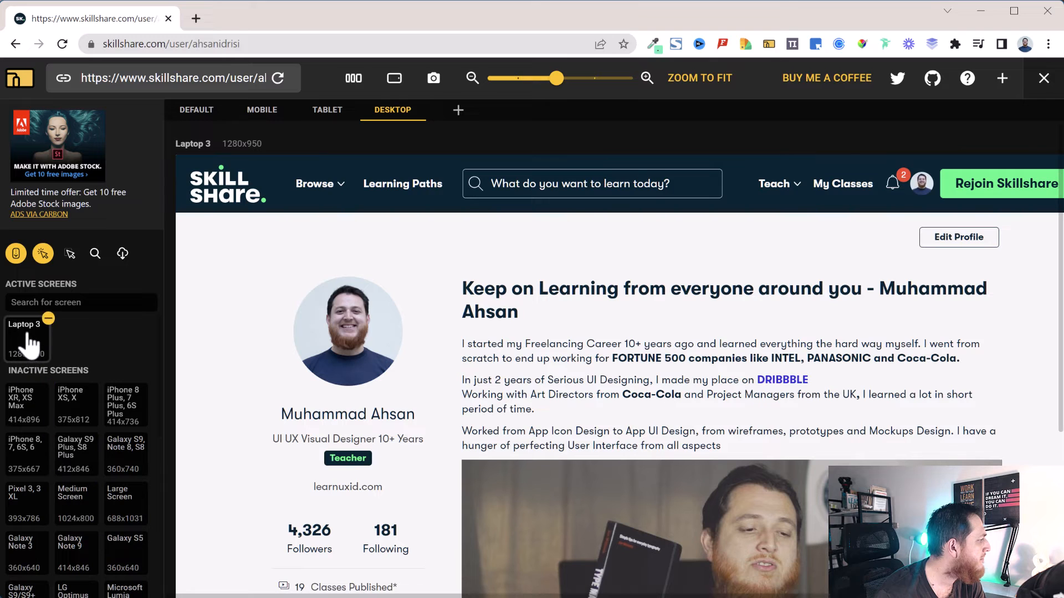
{"action": "scroll", "scroll_direction": "down", "scroll_amount": 3}
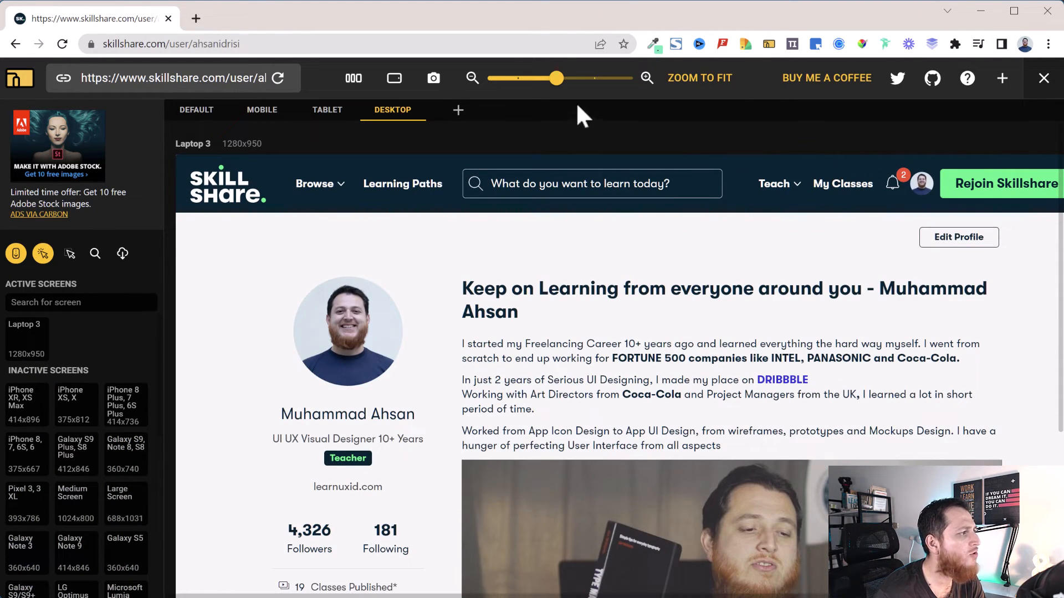
{"action": "left_click_drag", "start_coordinate": [556, 78], "coordinate": [548, 78]}
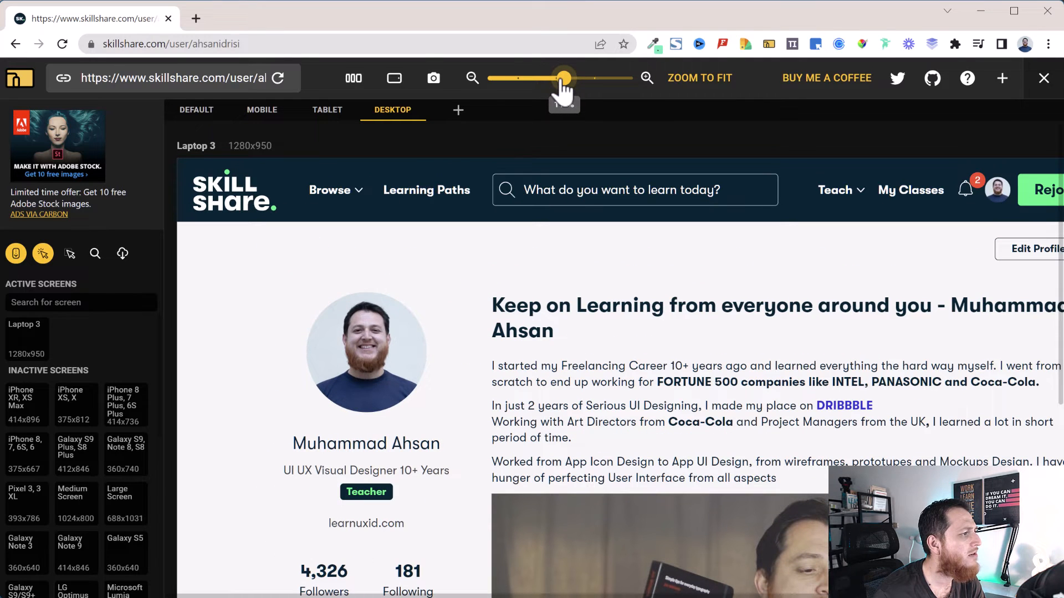
{"action": "left_click", "coordinate": [699, 77]}
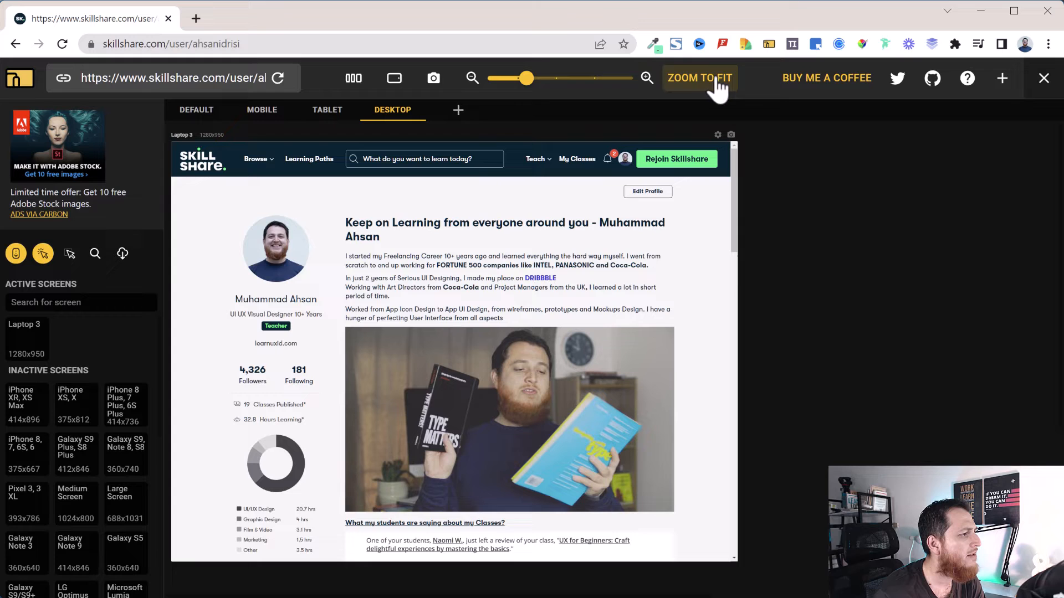
{"action": "left_click_drag", "start_coordinate": [528, 77], "coordinate": [556, 78]}
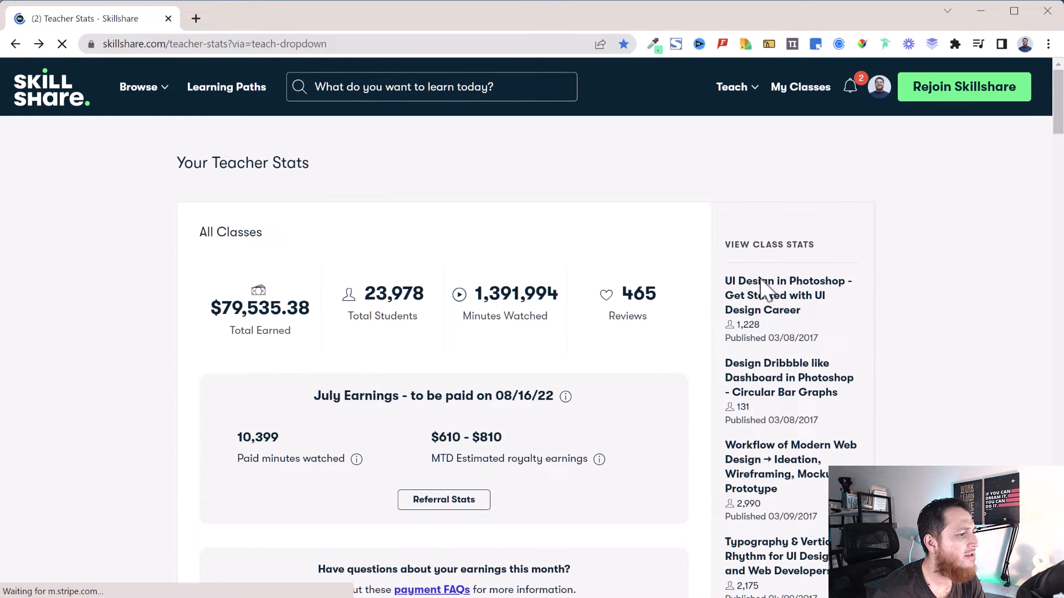
- Go from Teacher Stats to the teacher's own profile via the account menu's View Profile
{"action": "left_click", "coordinate": [877, 87]}
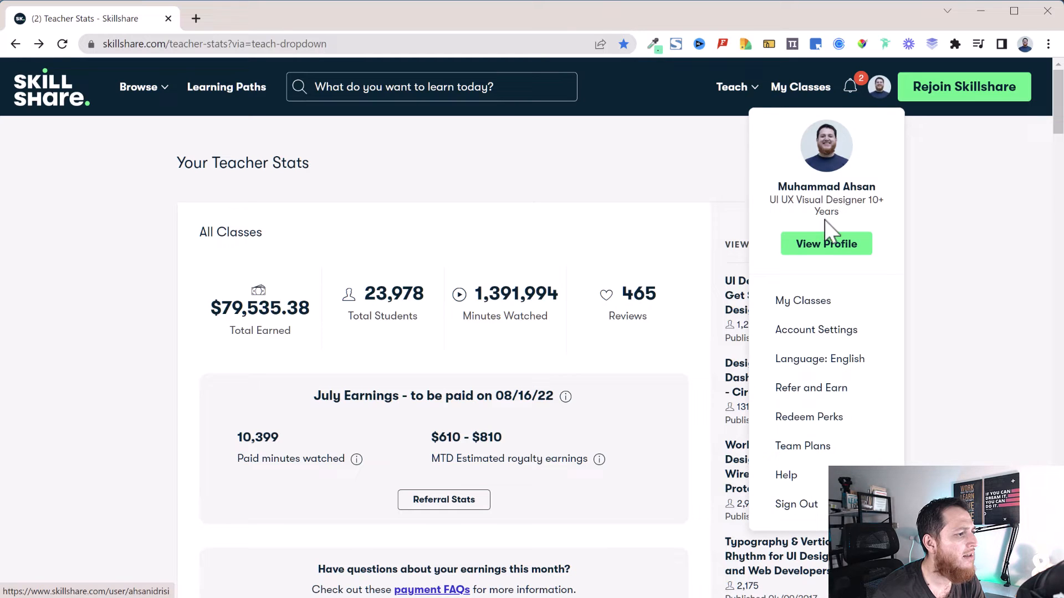
{"action": "left_click", "coordinate": [826, 244]}
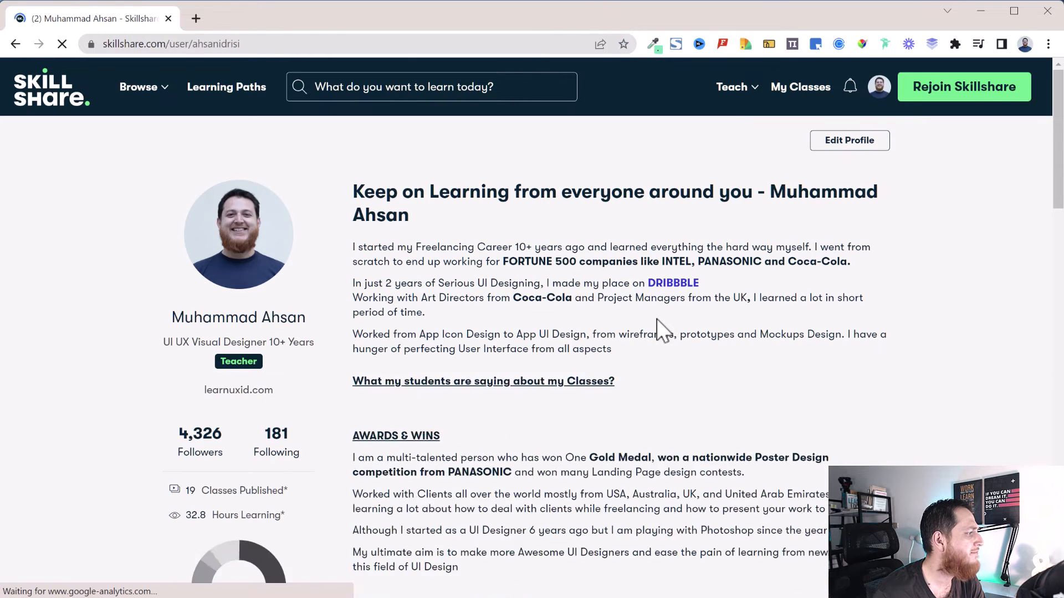
{"action": "scroll", "scroll_direction": "down", "scroll_amount": 3}
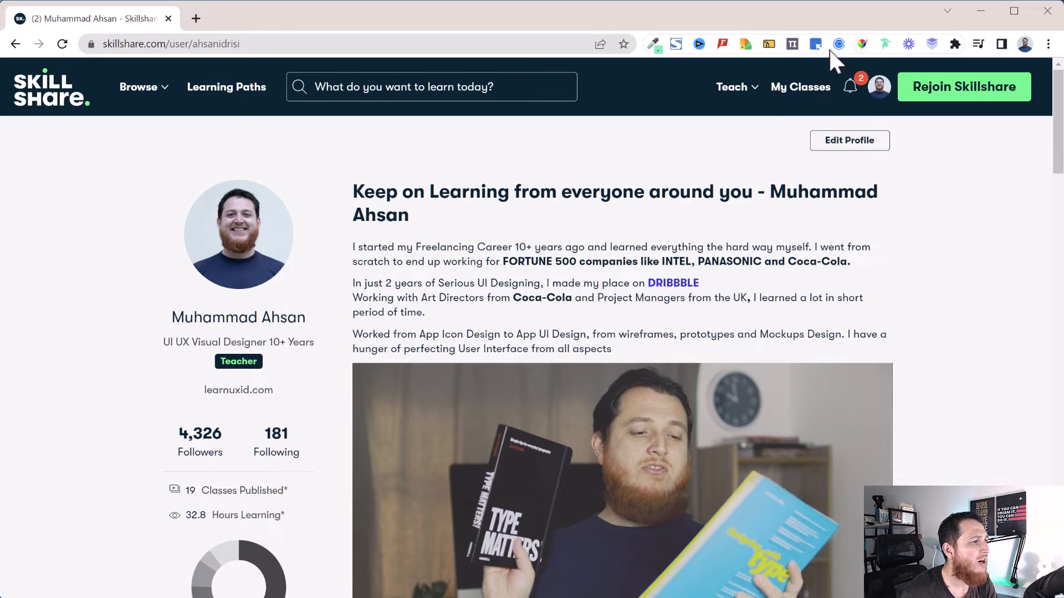
{"action": "mouse_move", "coordinate": [816, 44]}
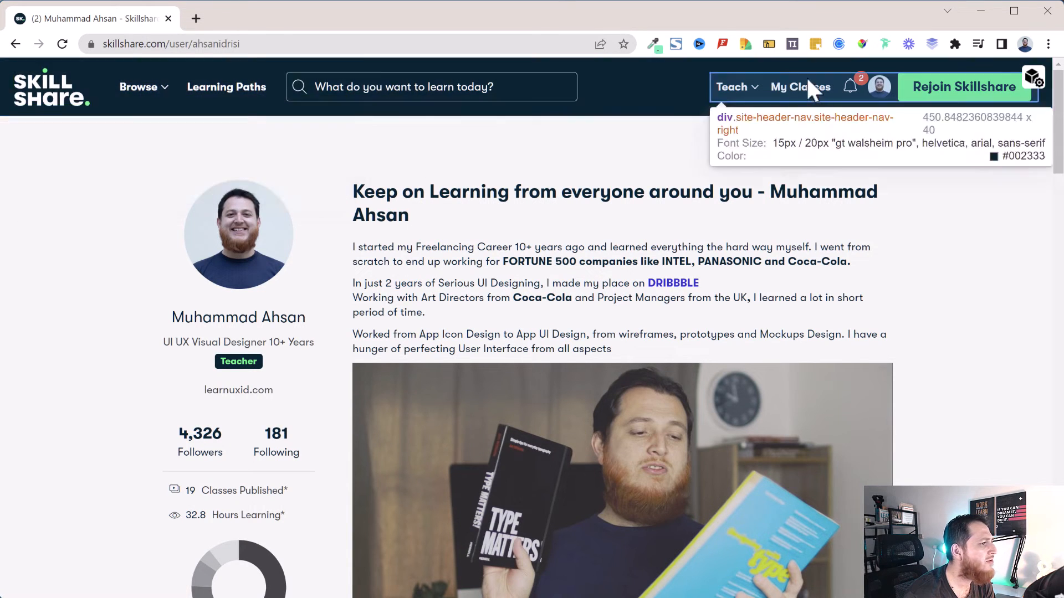
{"action": "mouse_move", "coordinate": [552, 262]}
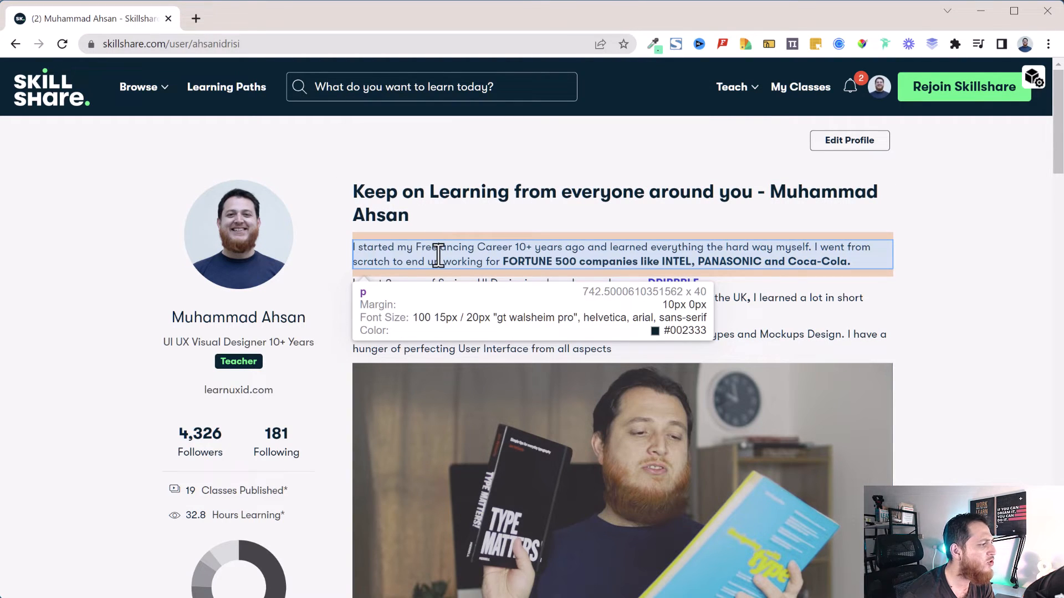
{"action": "mouse_move", "coordinate": [485, 252]}
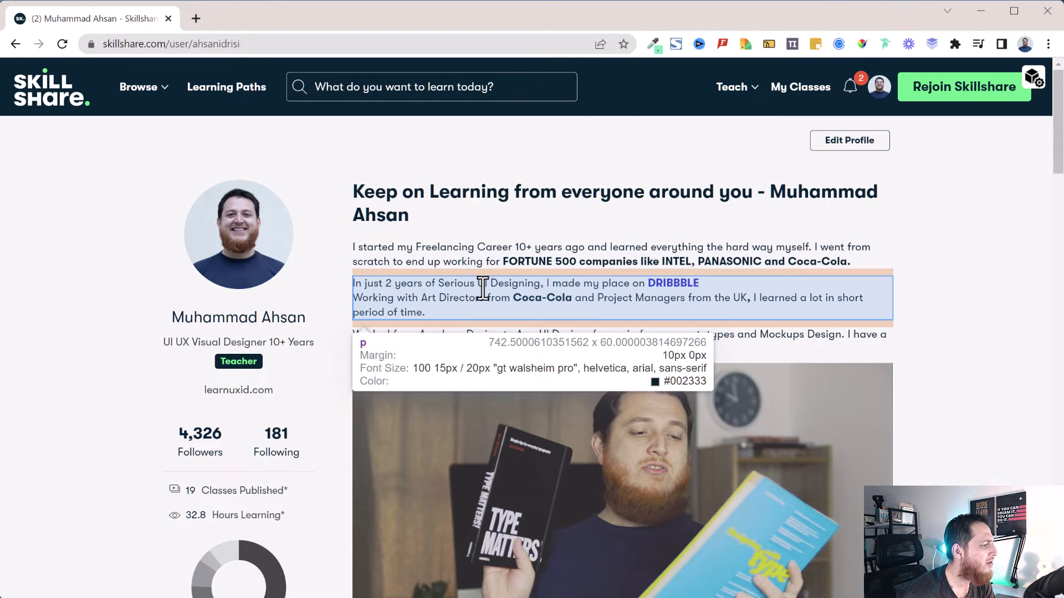
- Scroll the profile while the CSS inspector reads the header's 16px 20px padding, #002333 and GT Walsheim Pro
{"action": "scroll", "scroll_direction": "down", "scroll_amount": 3}
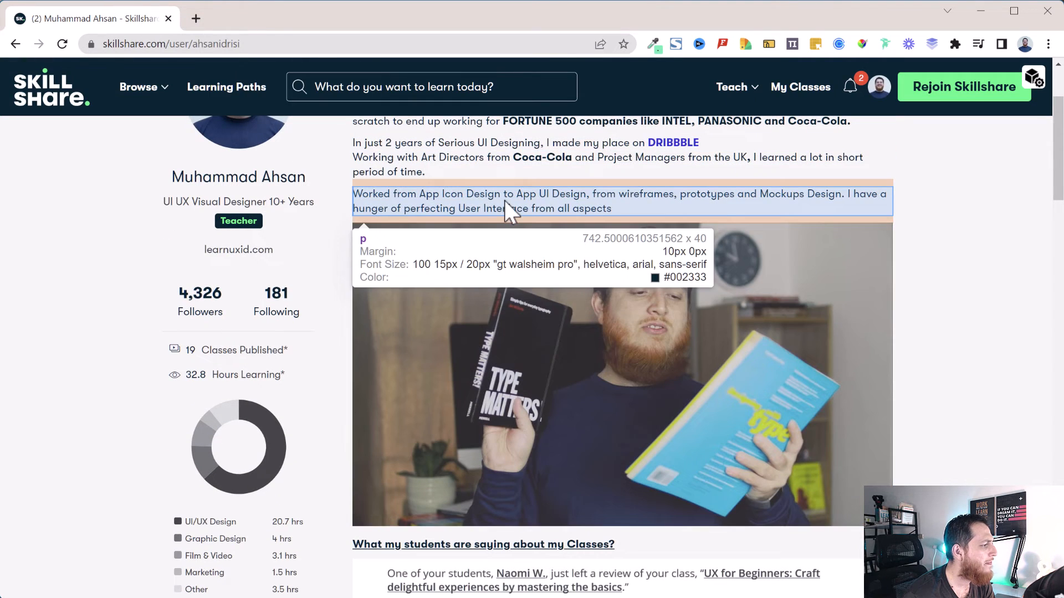
{"action": "scroll", "scroll_direction": "down", "scroll_amount": 3}
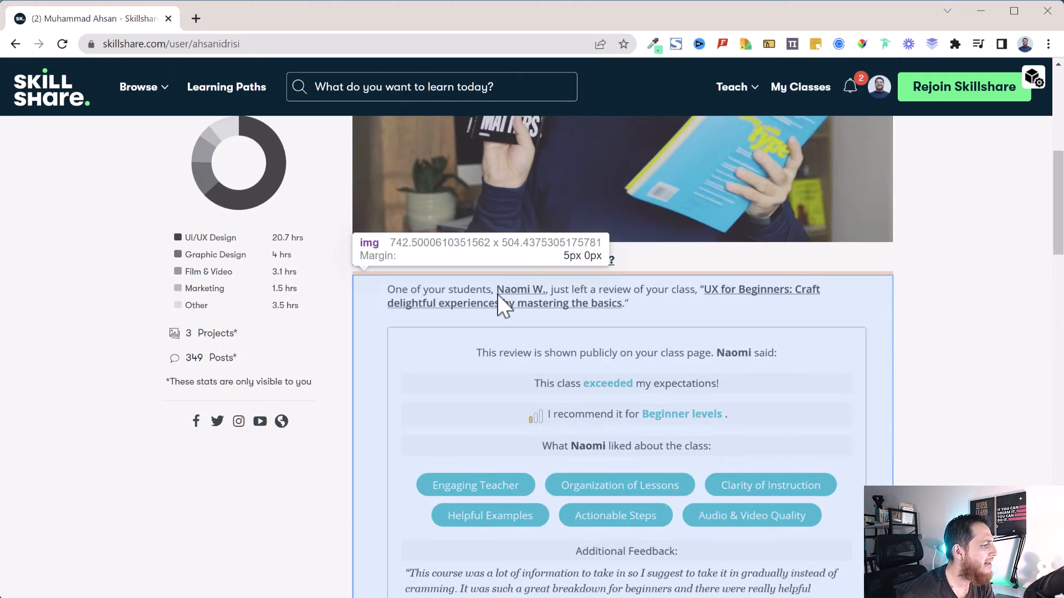
{"action": "scroll", "scroll_direction": "down", "scroll_amount": 3}
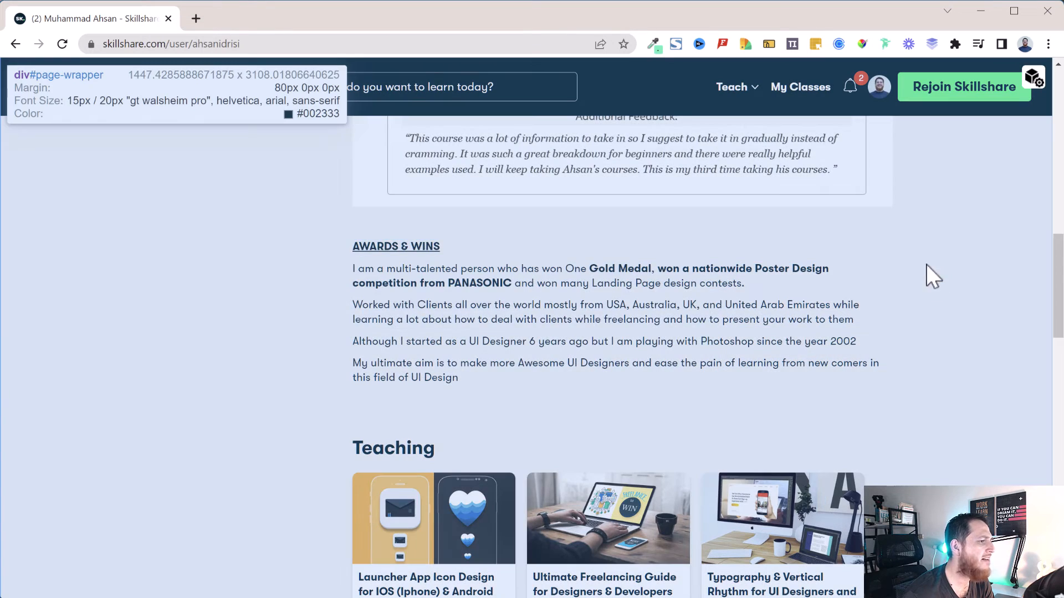
{"action": "scroll", "scroll_direction": "up", "scroll_amount": 3}
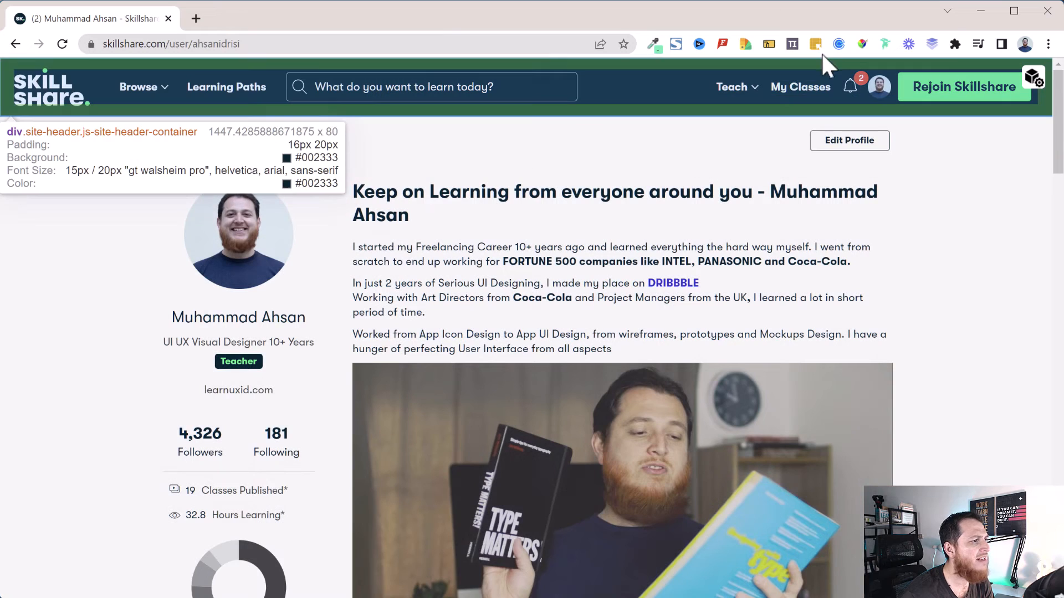
{"action": "mouse_move", "coordinate": [815, 43]}
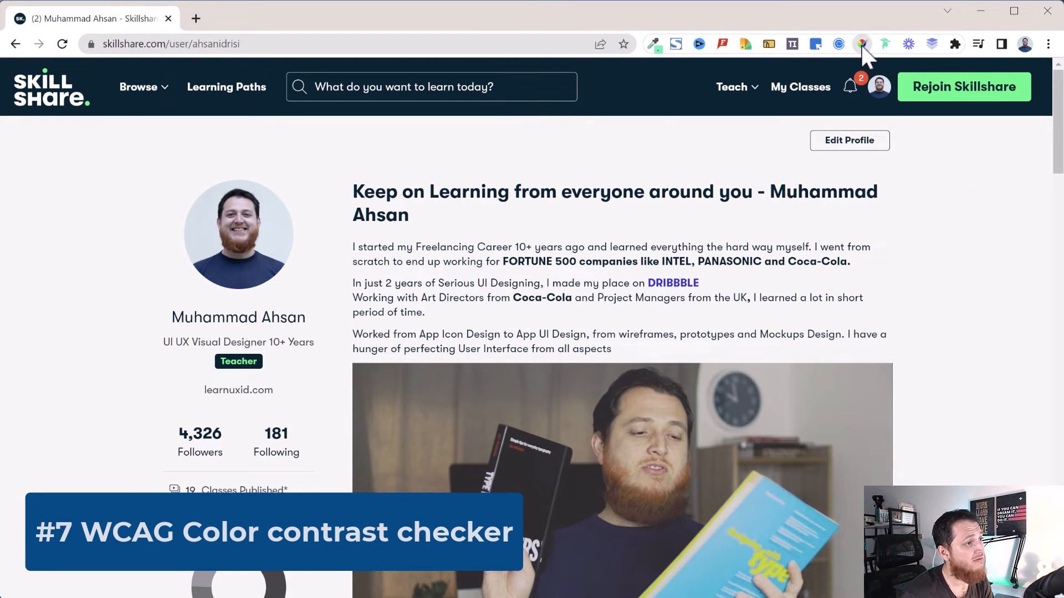
- Run the WCAG contrast check and inspect the failing 2.9 and ratio-1 #002333 element pairs
{"action": "left_click", "coordinate": [862, 44]}
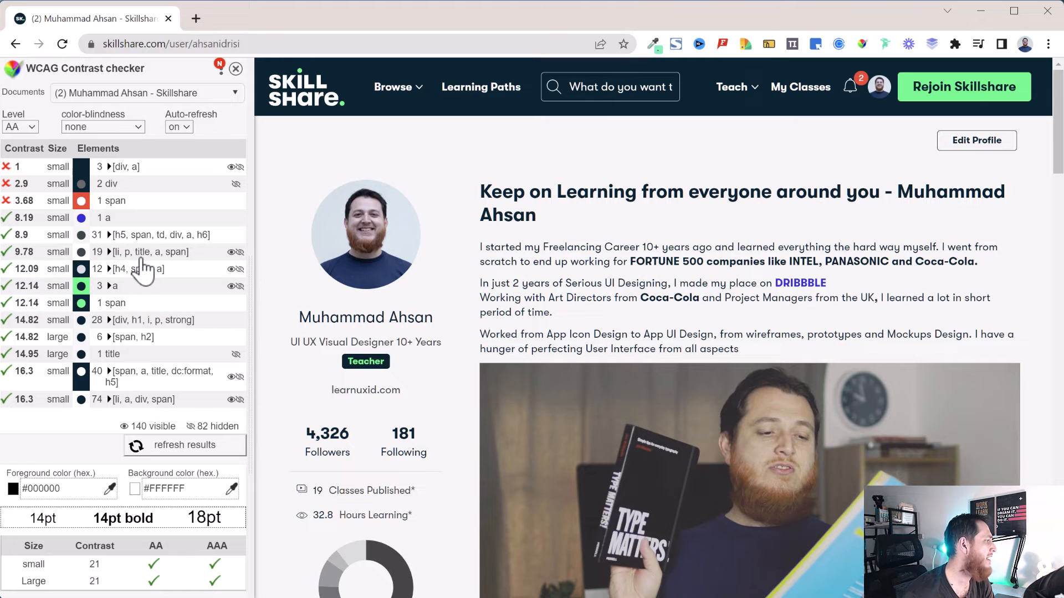
{"action": "mouse_move", "coordinate": [143, 271]}
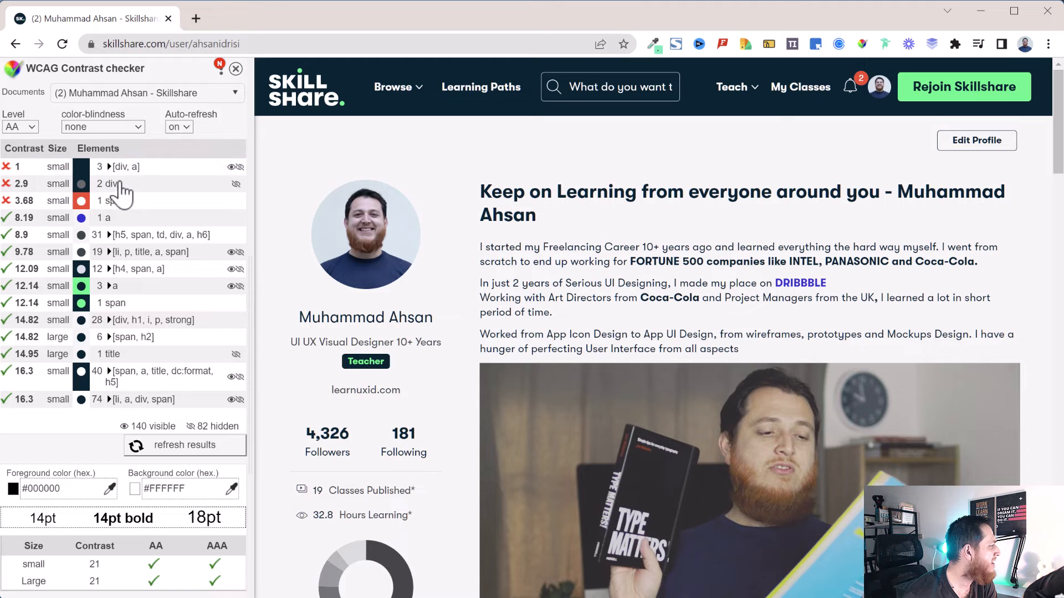
{"action": "left_click", "coordinate": [108, 184]}
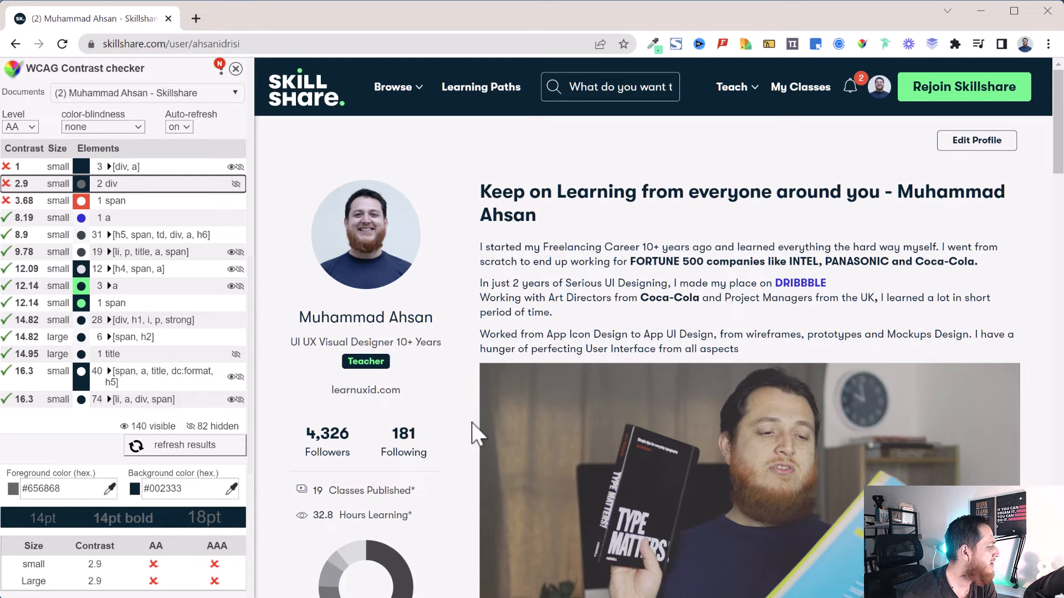
{"action": "mouse_move", "coordinate": [651, 465]}
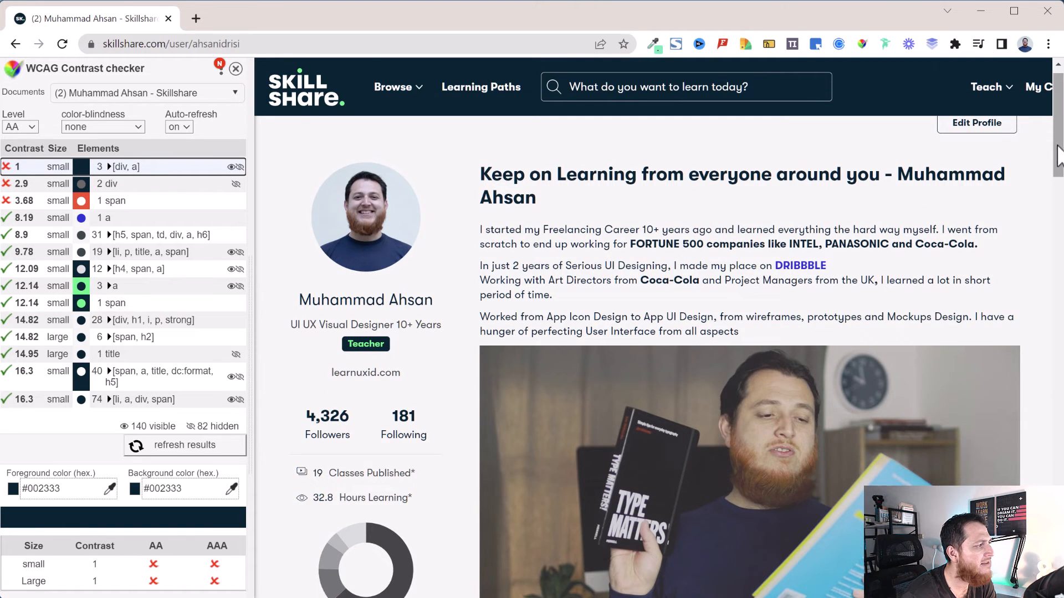
{"action": "scroll", "scroll_direction": "down", "scroll_amount": 3}
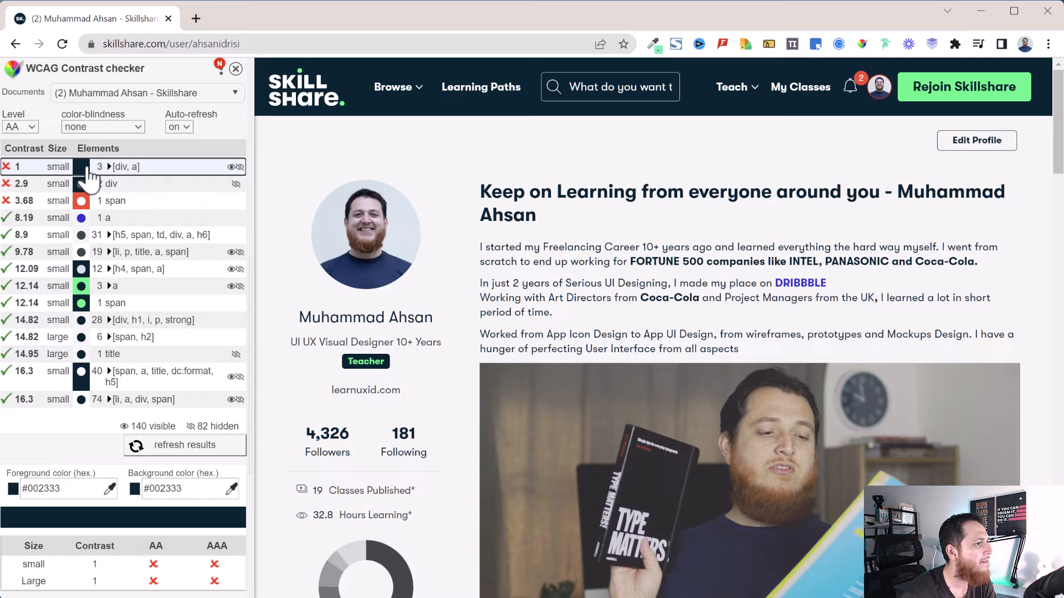
{"action": "scroll", "scroll_direction": "down", "scroll_amount": 3}
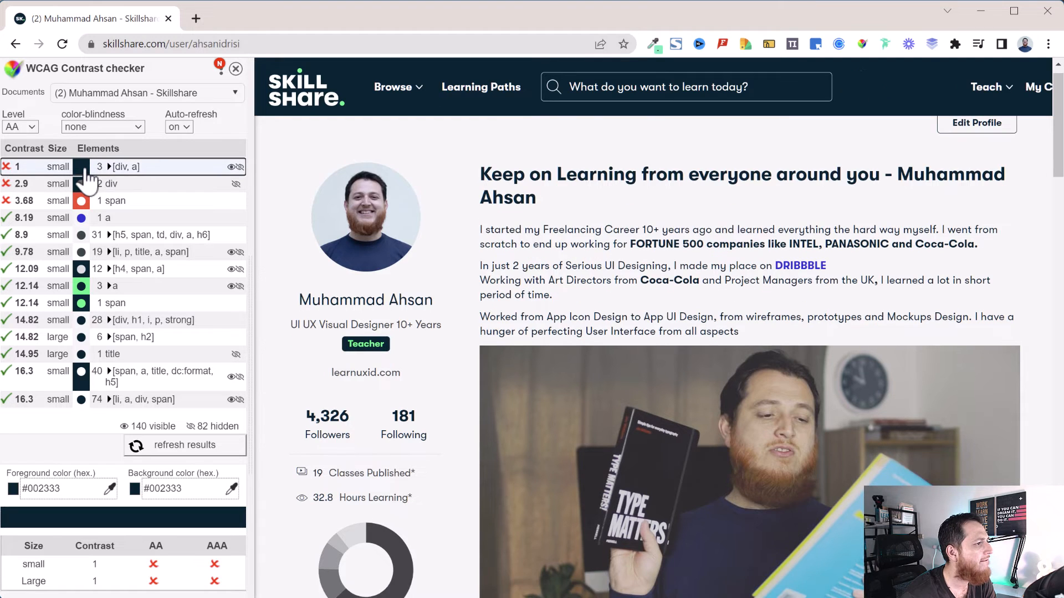
{"action": "left_click", "coordinate": [108, 183]}
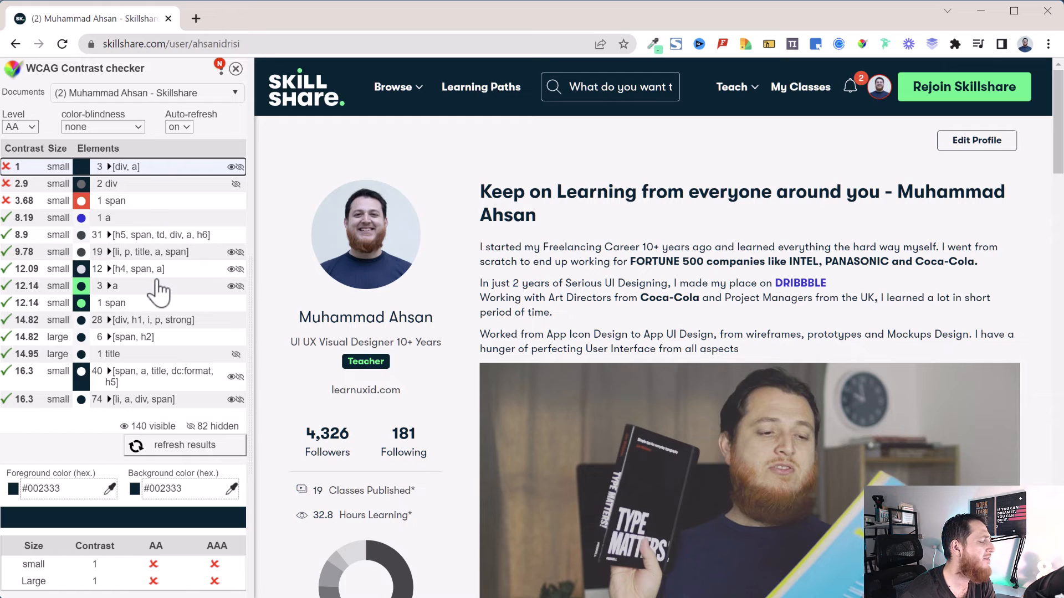
{"action": "mouse_move", "coordinate": [176, 275]}
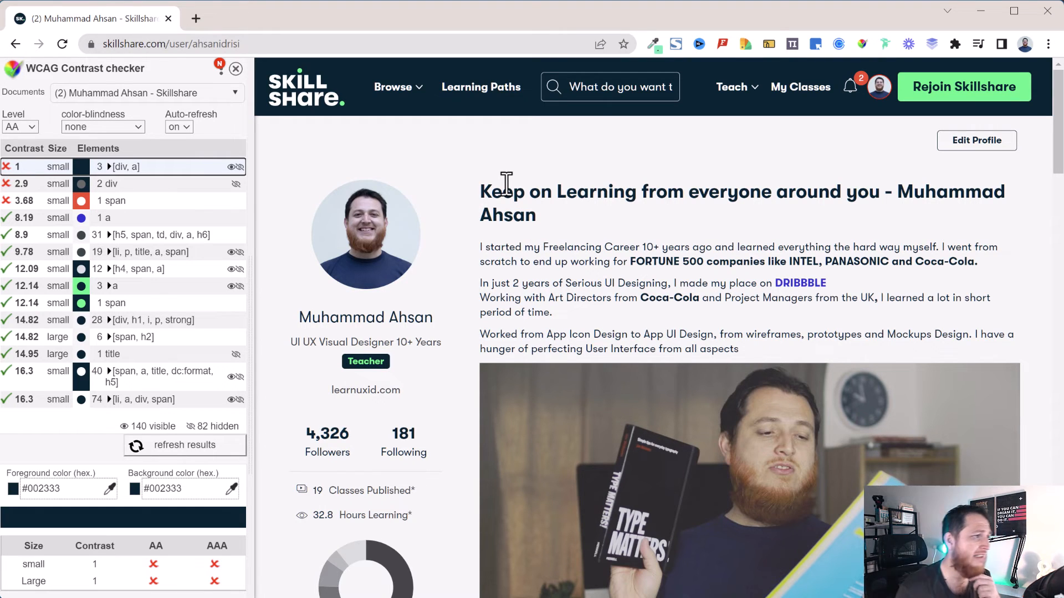
{"action": "mouse_move", "coordinate": [887, 53]}
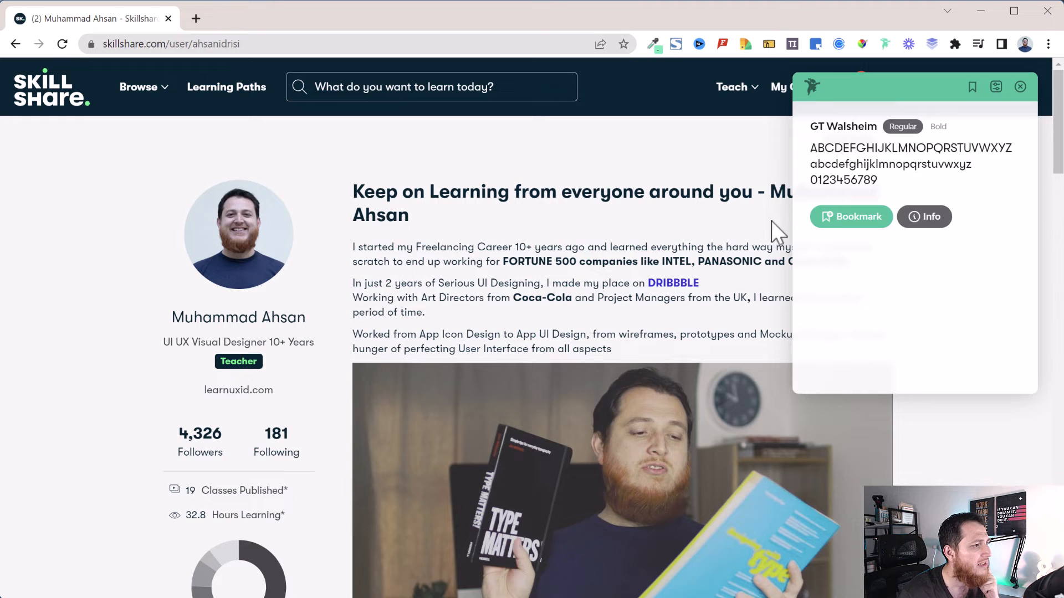
{"action": "mouse_move", "coordinate": [879, 170]}
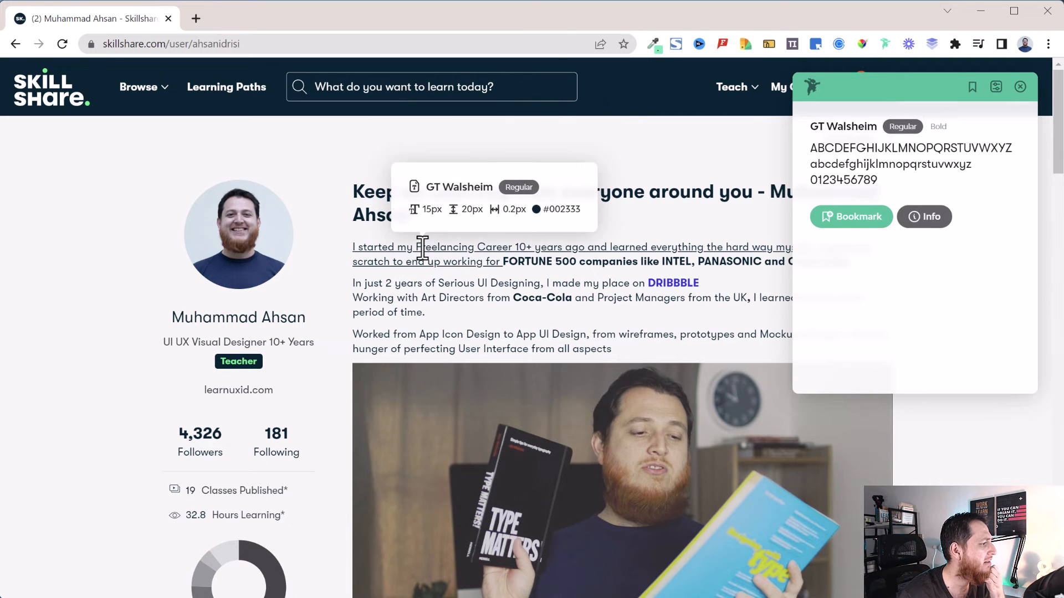
{"action": "mouse_move", "coordinate": [414, 367]}
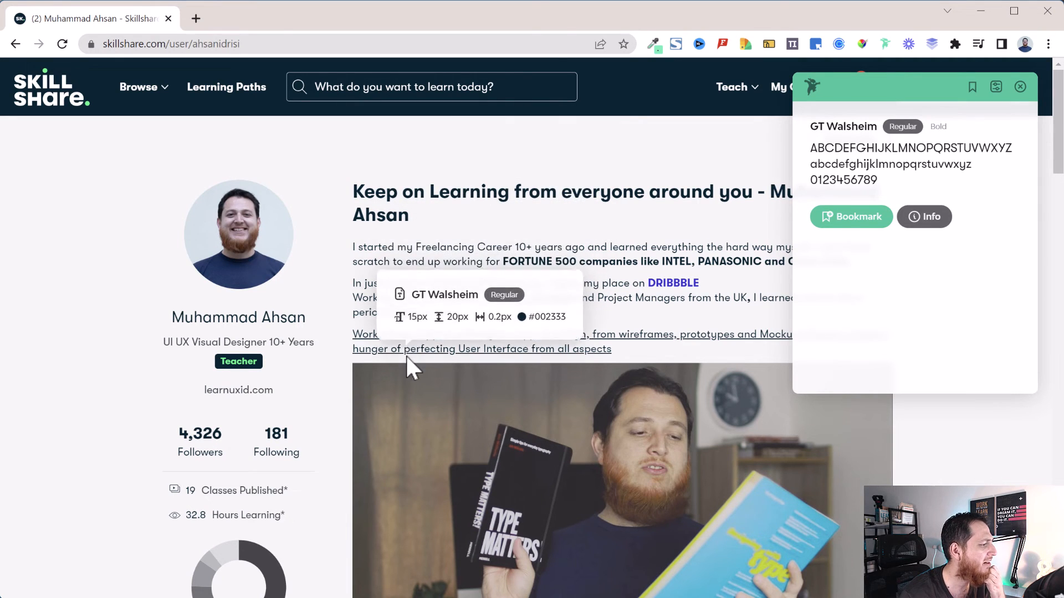
- Read the profile text as GT Walsheim Regular 15px/20px #002333, then close the Fonts Ninja panel
{"action": "scroll", "scroll_direction": "down", "scroll_amount": 3}
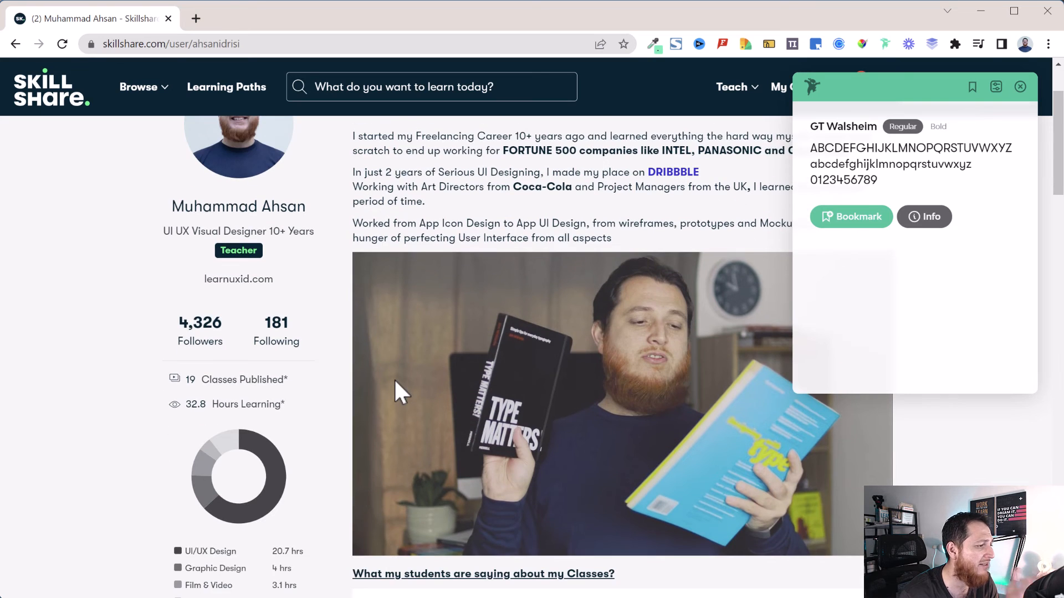
{"action": "scroll", "scroll_direction": "down", "scroll_amount": 3}
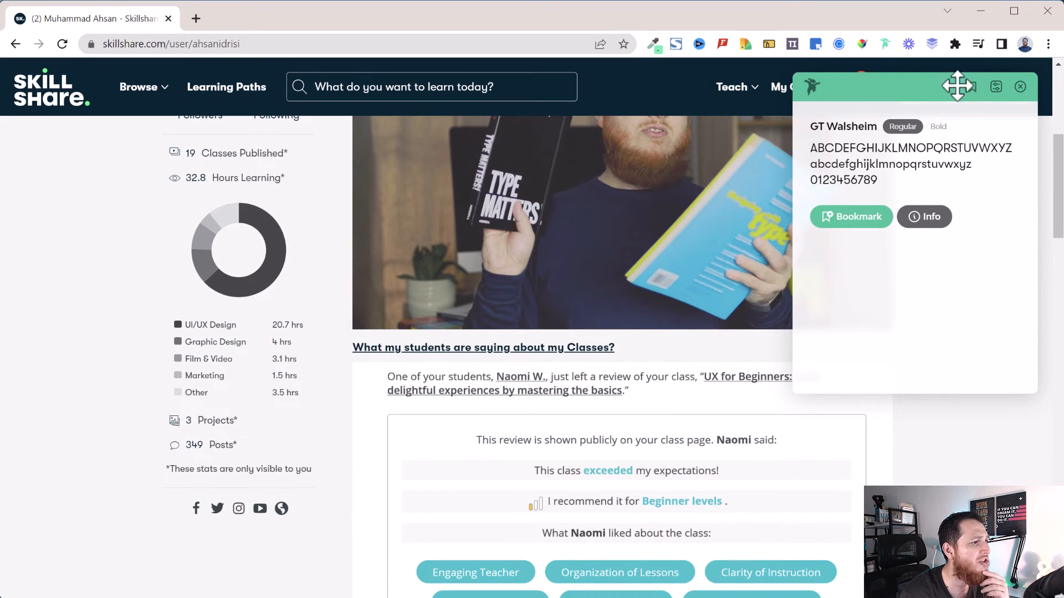
{"action": "left_click", "coordinate": [1019, 87]}
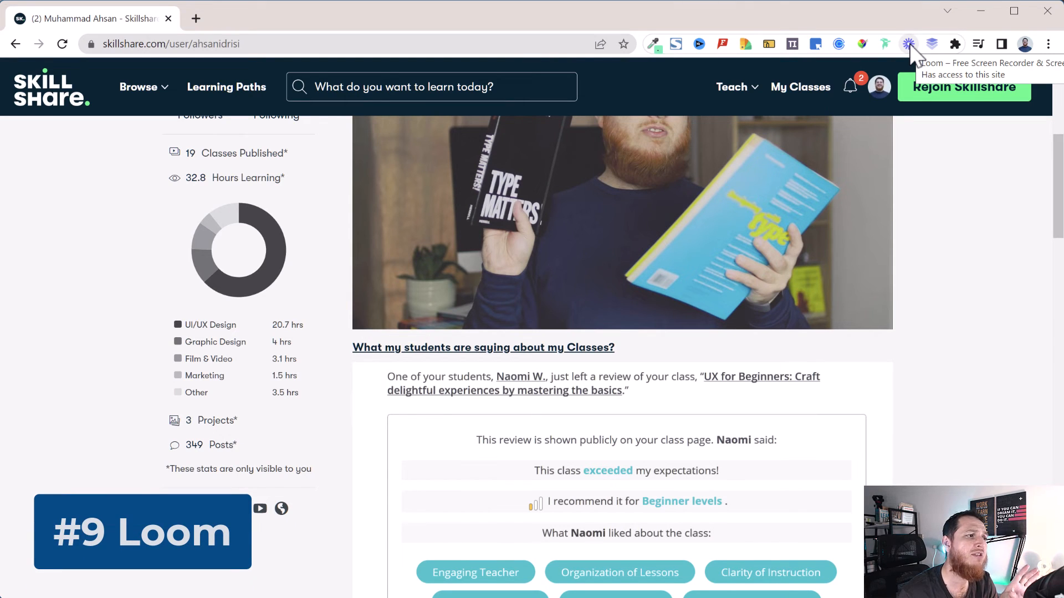
{"action": "left_click", "coordinate": [907, 43]}
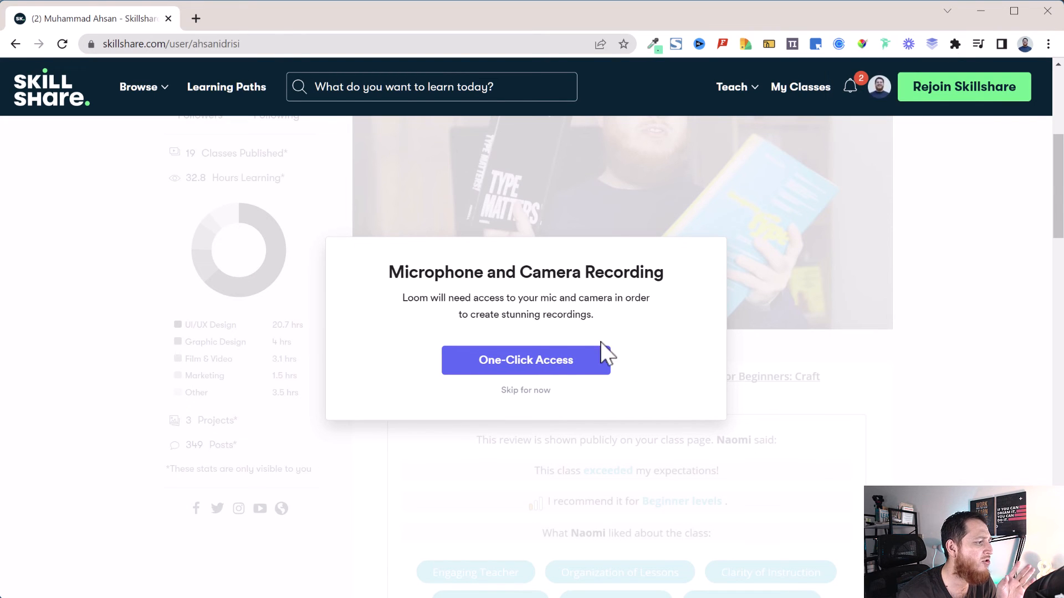
{"action": "left_click", "coordinate": [525, 359]}
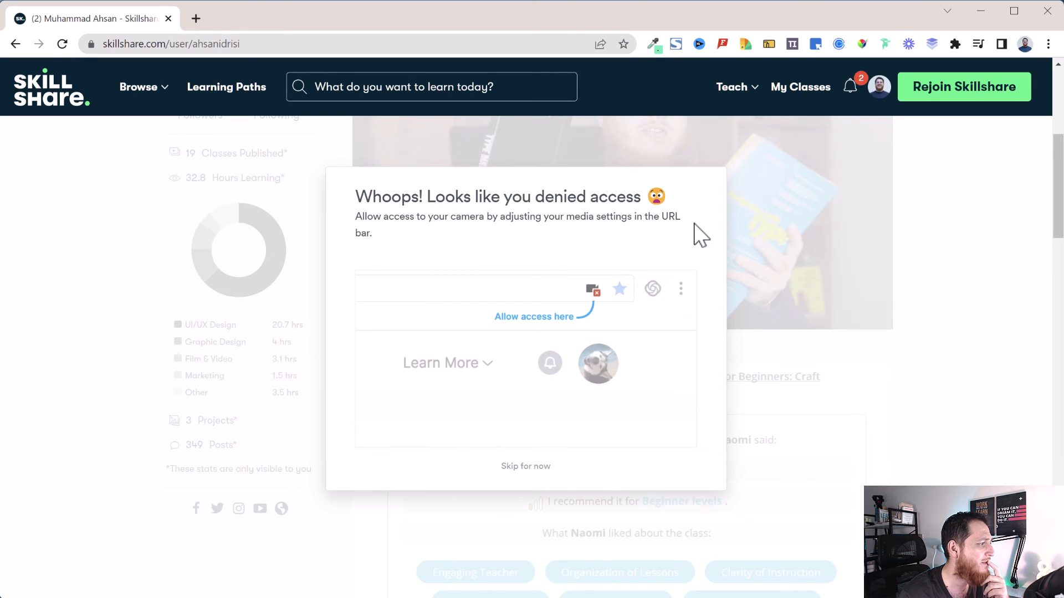
{"action": "left_click", "coordinate": [525, 466]}
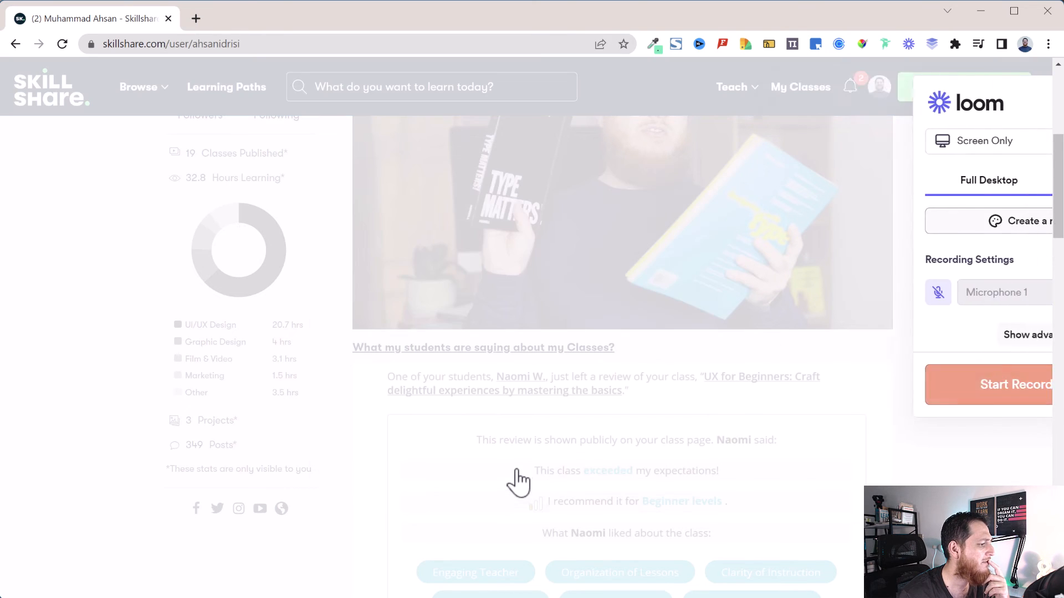
{"action": "left_click", "coordinate": [990, 384]}
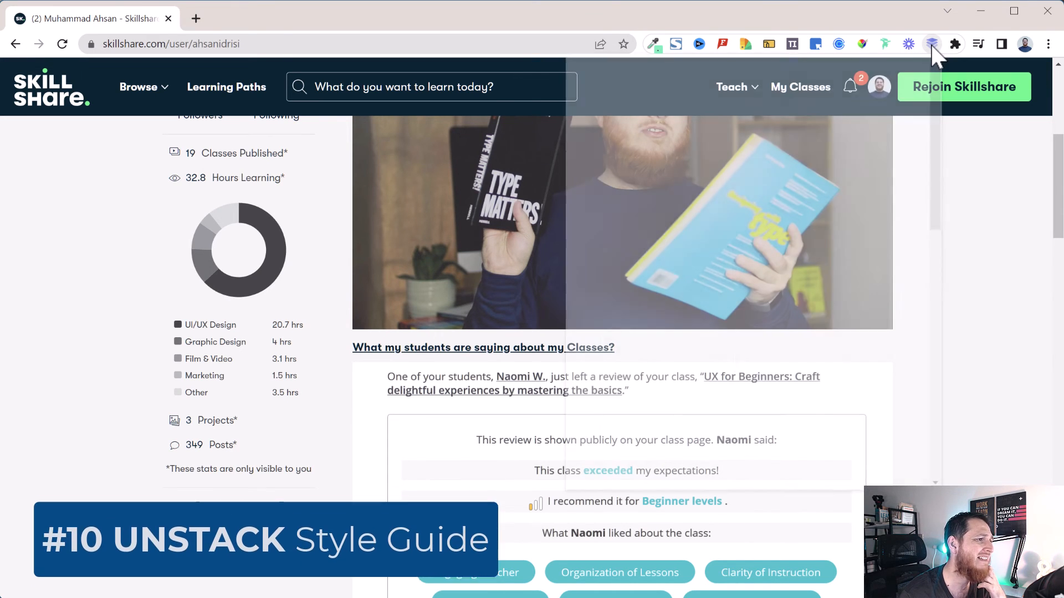
- Generate the Unstack style guide and review background/text colours and H1–H6 and body typography
{"action": "left_click", "coordinate": [932, 44]}
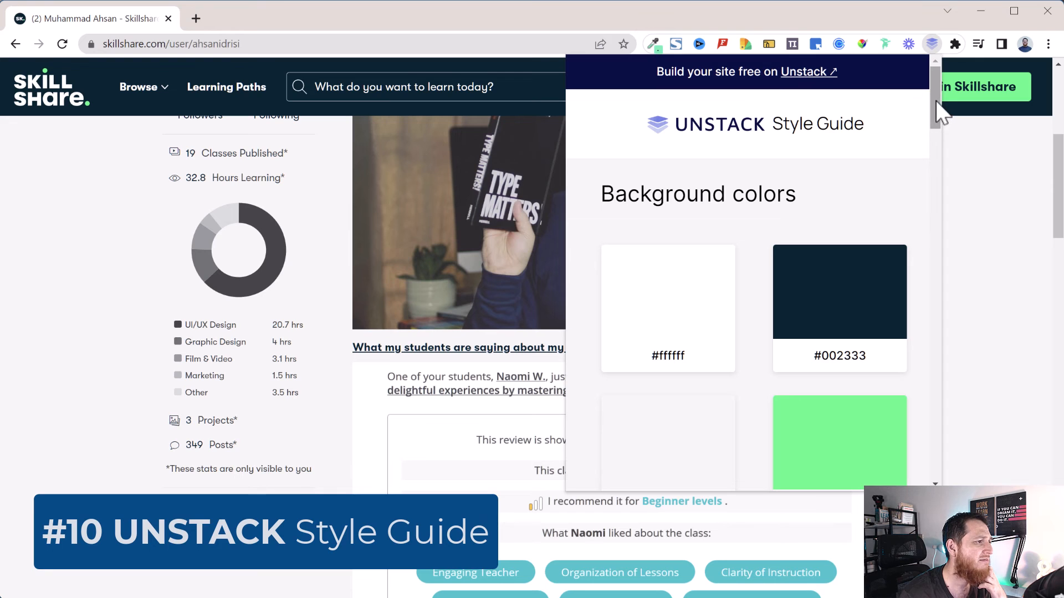
{"action": "scroll", "scroll_direction": "down", "scroll_amount": 3}
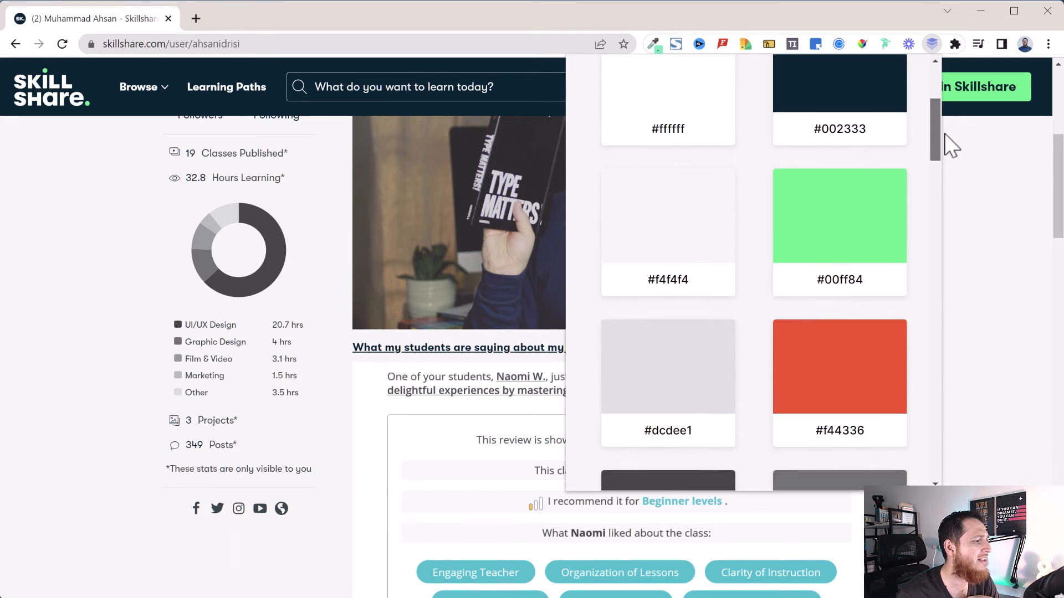
{"action": "scroll", "scroll_direction": "up", "scroll_amount": 3}
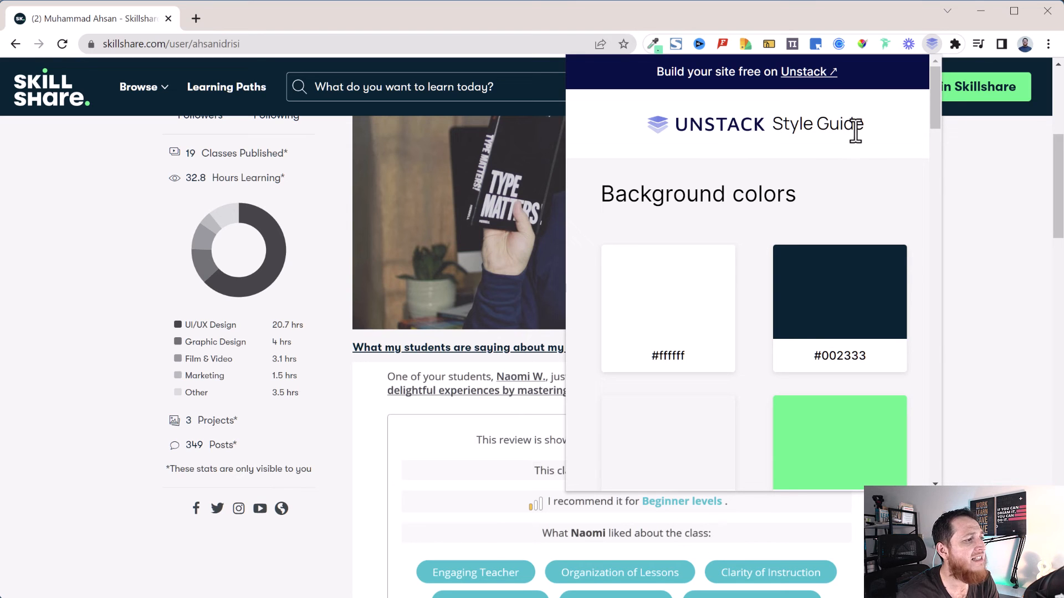
{"action": "scroll", "scroll_direction": "down", "scroll_amount": 3}
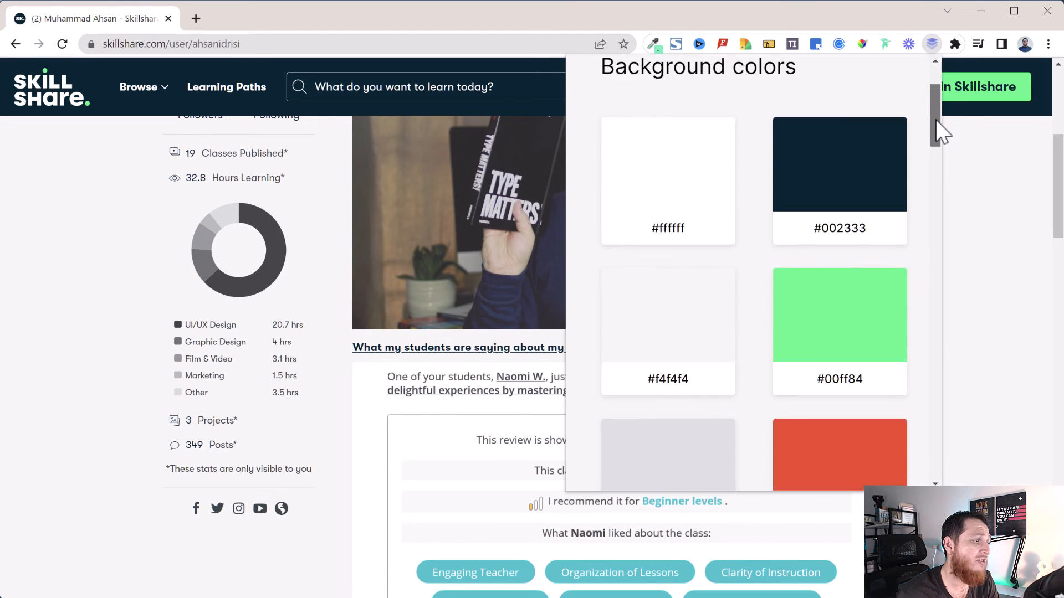
{"action": "scroll", "scroll_direction": "down", "scroll_amount": 3}
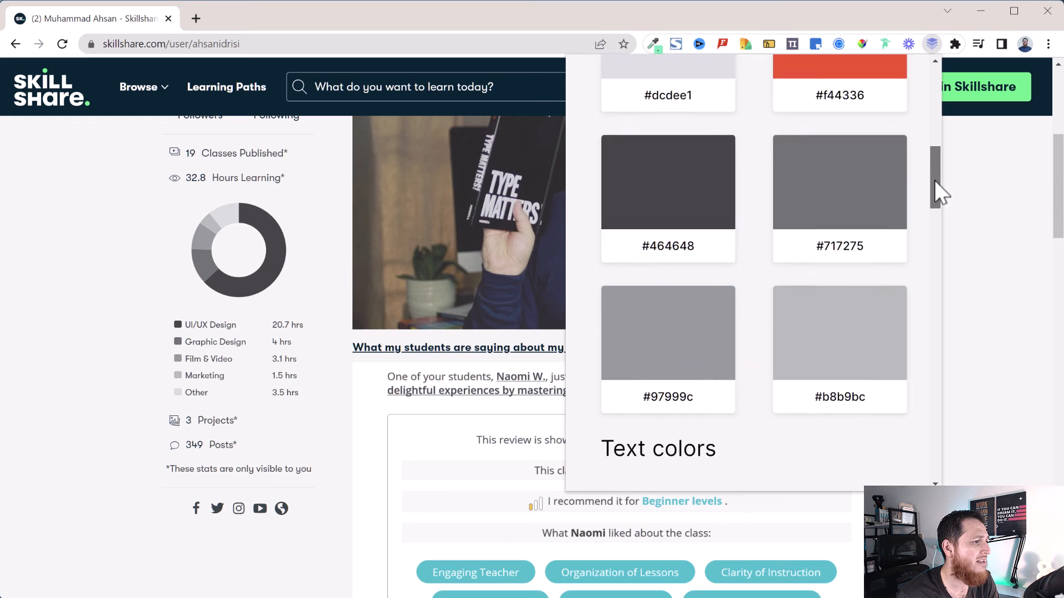
{"action": "scroll", "scroll_direction": "down", "scroll_amount": 3}
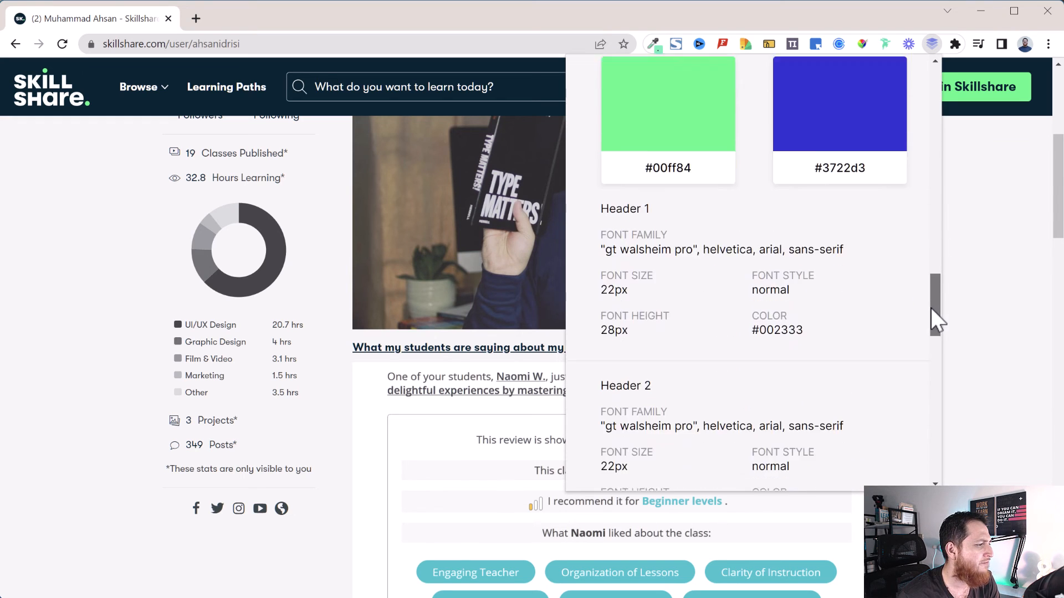
{"action": "scroll", "scroll_direction": "down", "scroll_amount": 3}
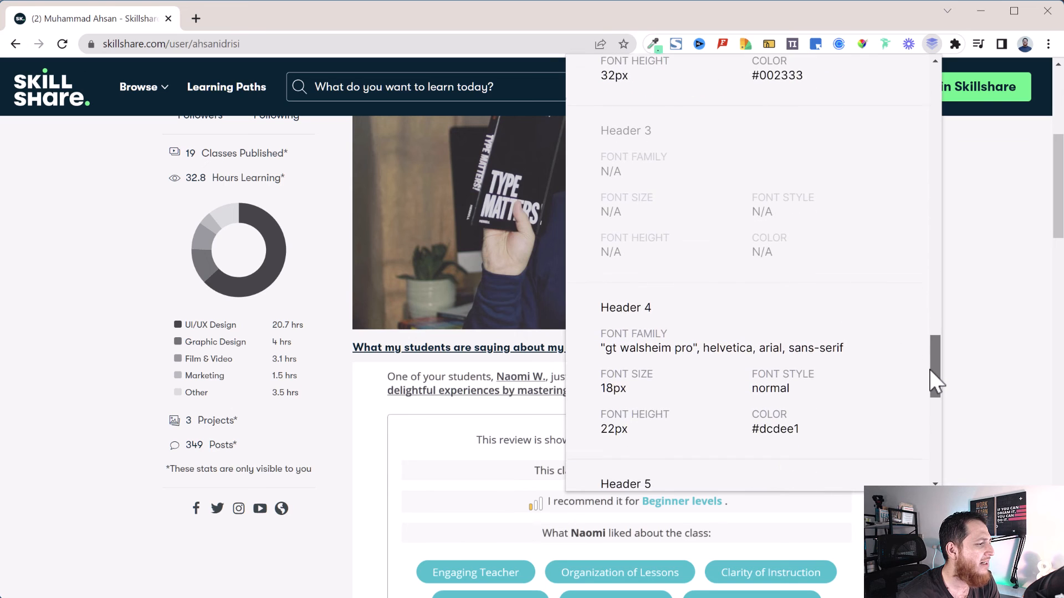
{"action": "scroll", "scroll_direction": "down", "scroll_amount": 3}
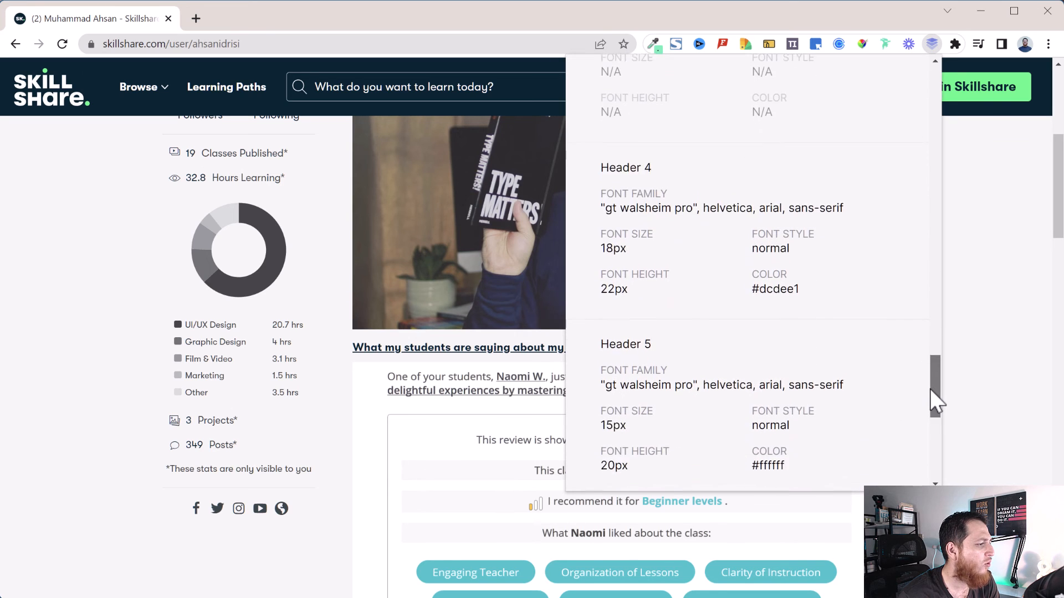
{"action": "scroll", "scroll_direction": "down", "scroll_amount": 3}
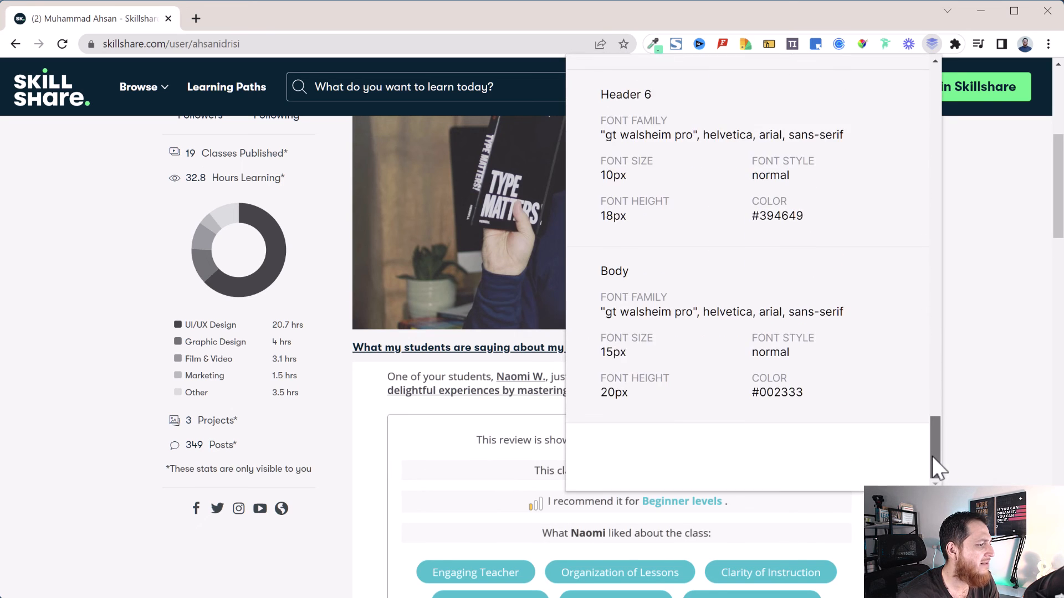
{"action": "scroll", "scroll_direction": "down", "scroll_amount": 3}
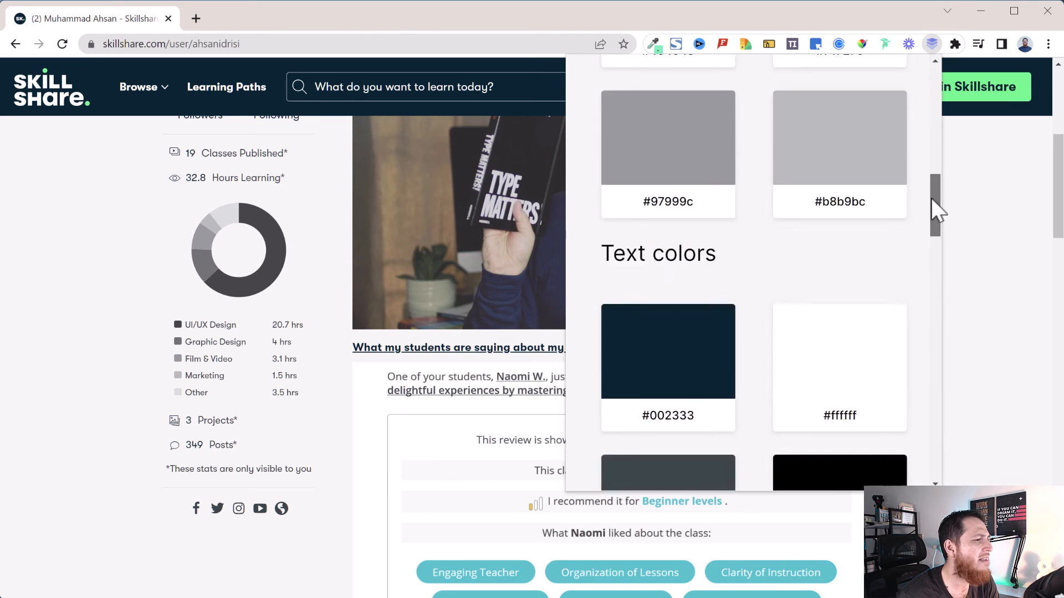